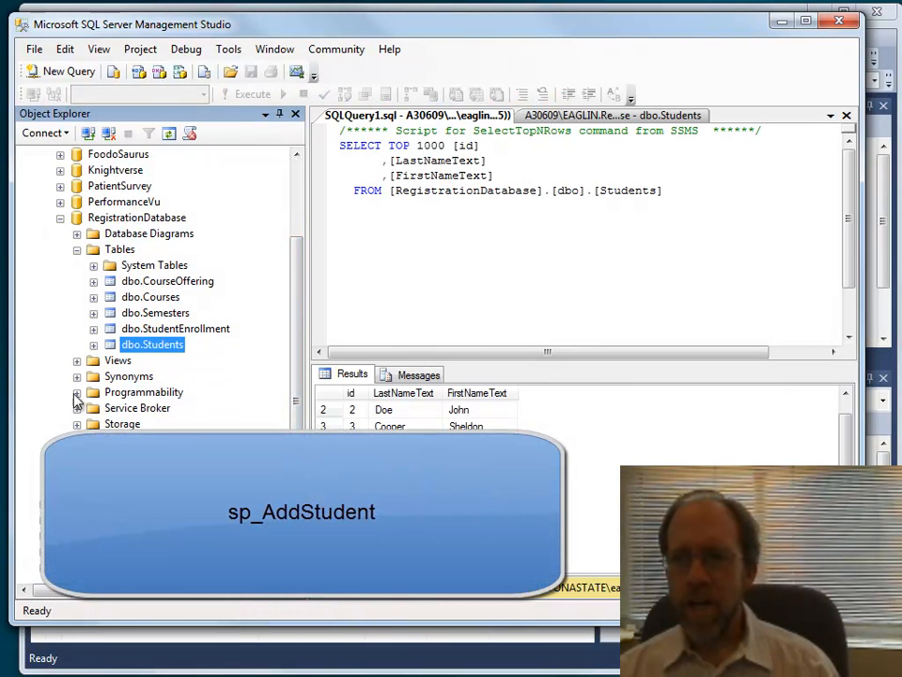
Expand RegistrationDatabase's Programmability > Stored Procedures and show SP_addStudent's Parameters folder
click(77, 391)
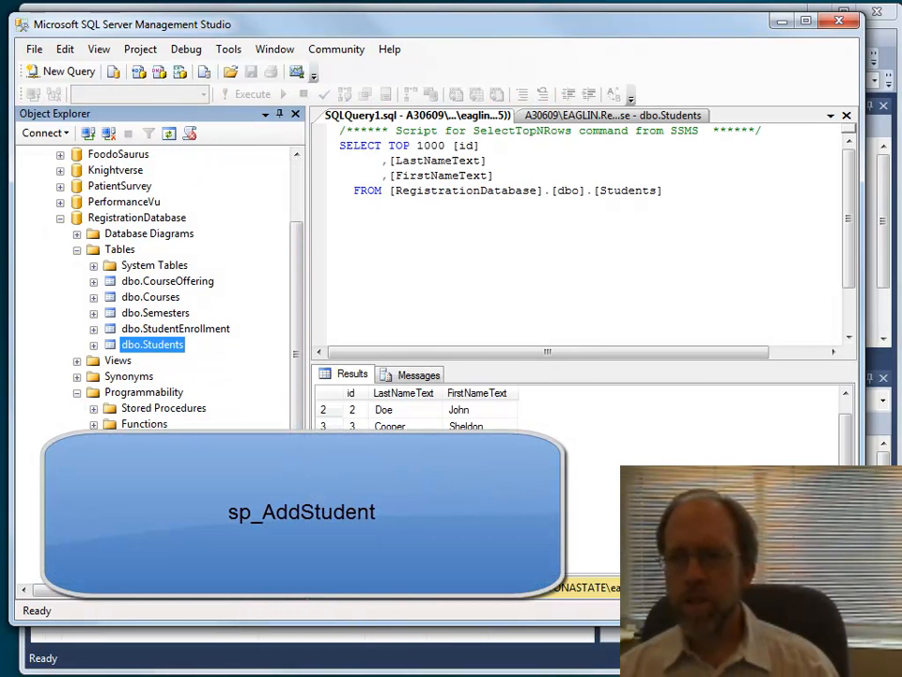
click(93, 407)
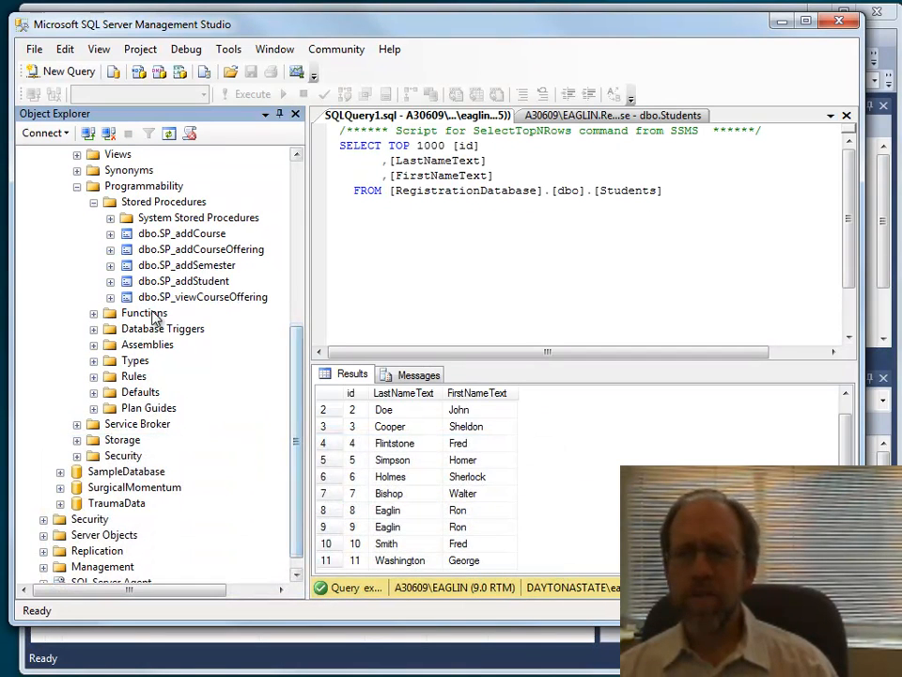
click(110, 280)
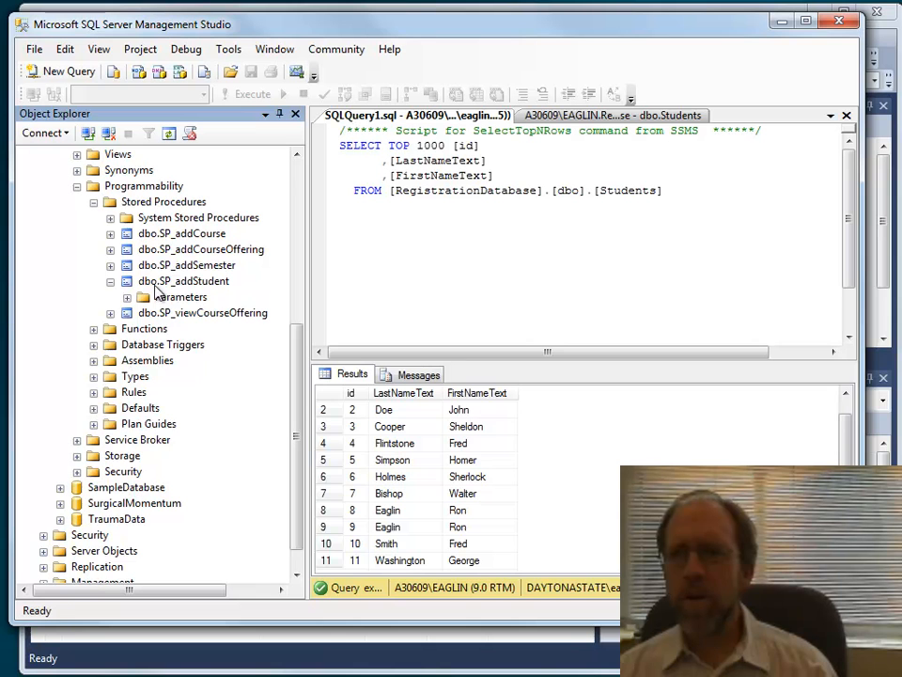
Script SP_addStudent as CREATE to a new query window, showing its INSERT INTO Students statement
right_click(184, 281)
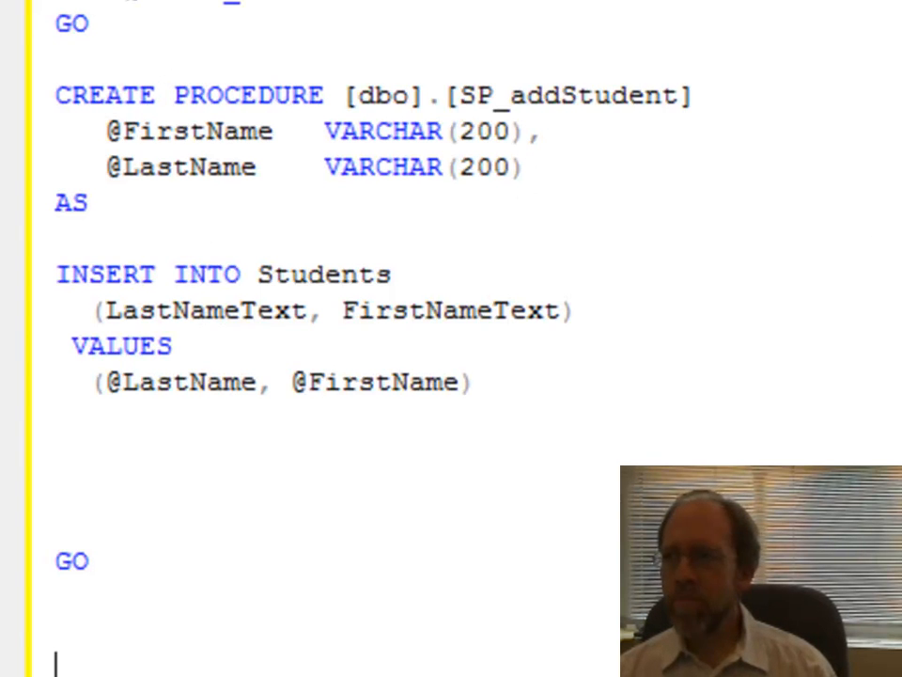
scroll(down, 3)
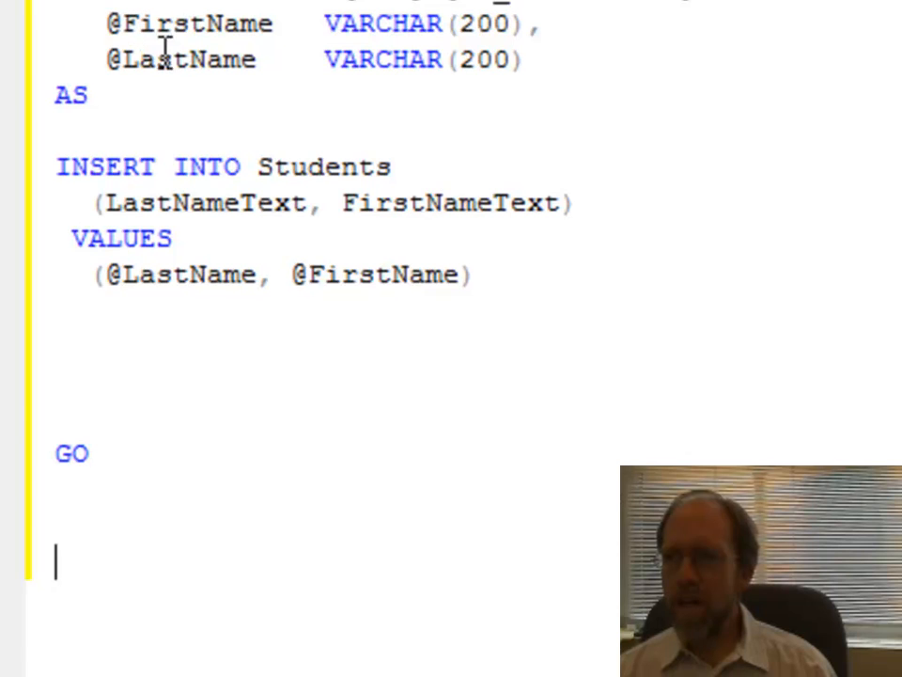
mouse_move(169, 141)
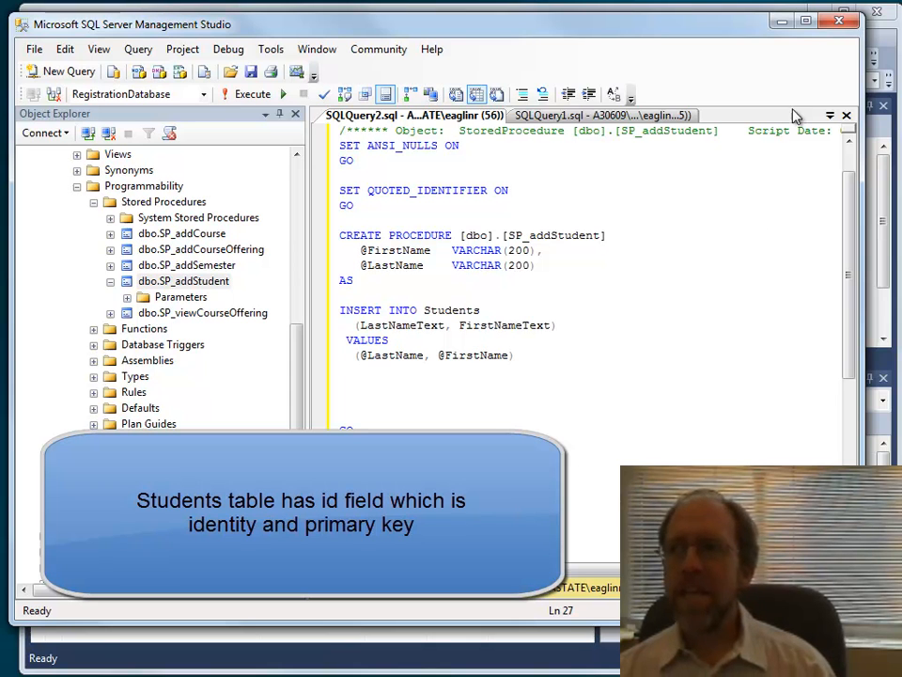
mouse_move(845, 114)
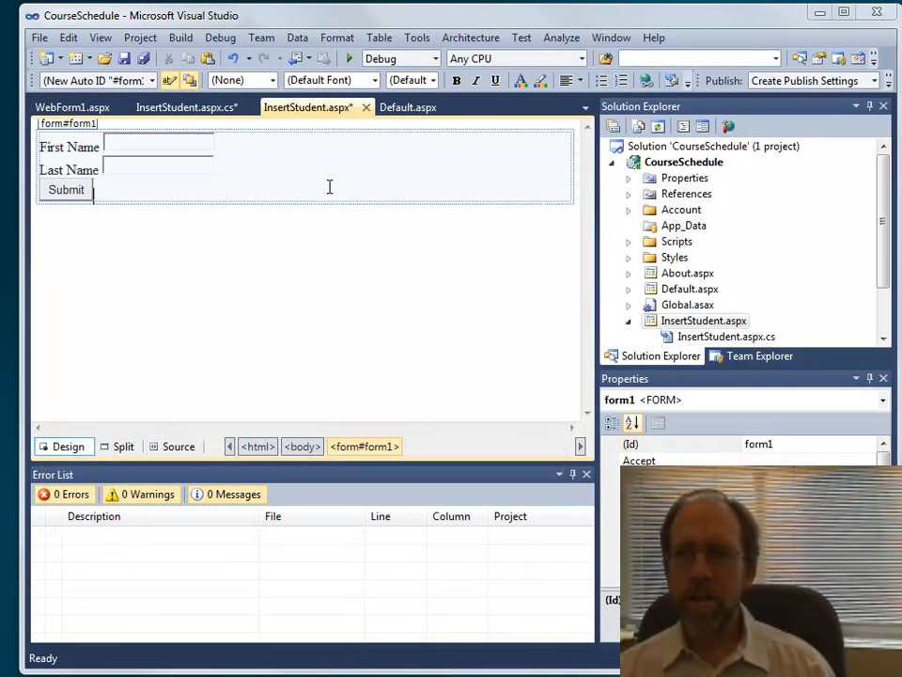
mouse_move(303, 127)
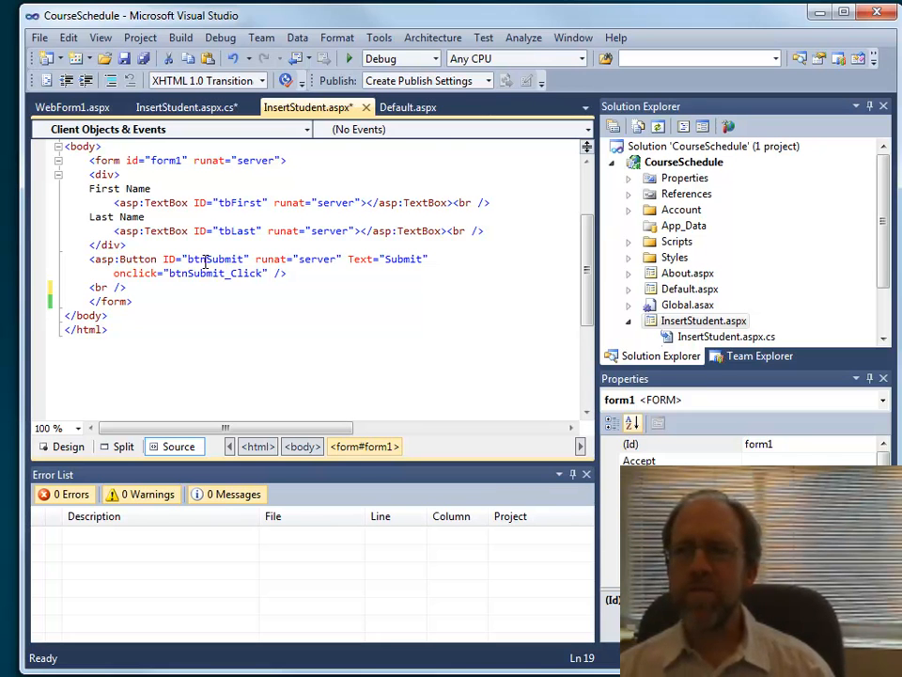
Check the Submit button markup in Source view, then return to Design view
click(68, 447)
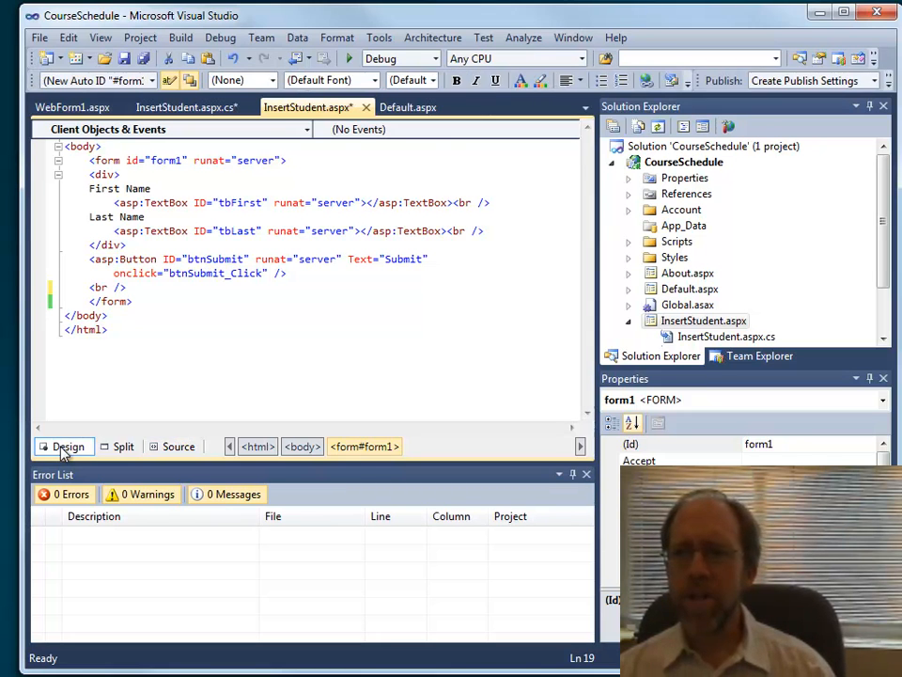
click(68, 447)
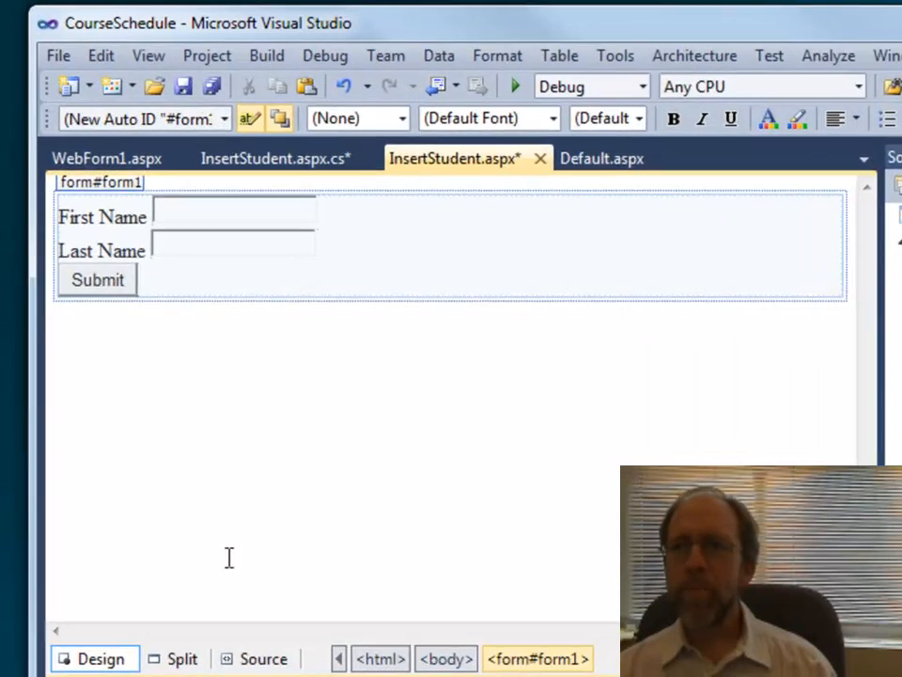
Drop SqlDataSource1 from the Toolbox below the Submit button and show its tasks menu
click(148, 56)
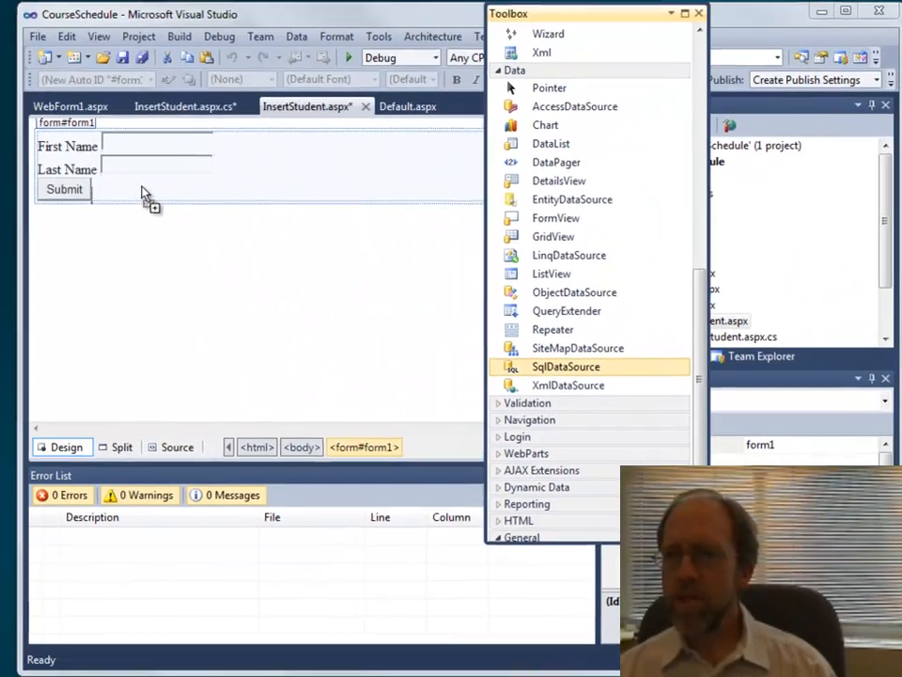
drag(566, 367, 123, 192)
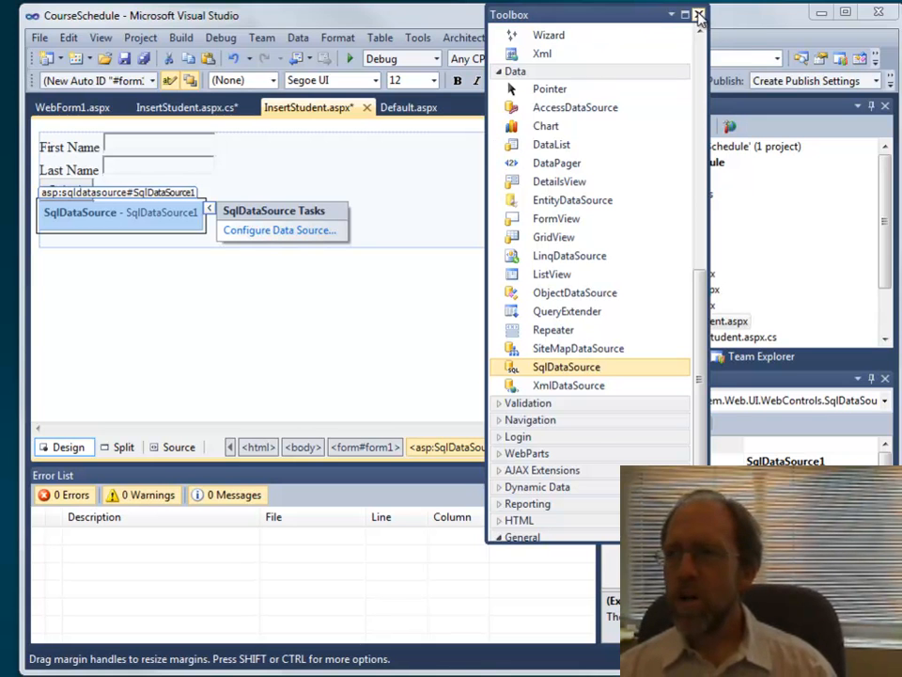
click(698, 15)
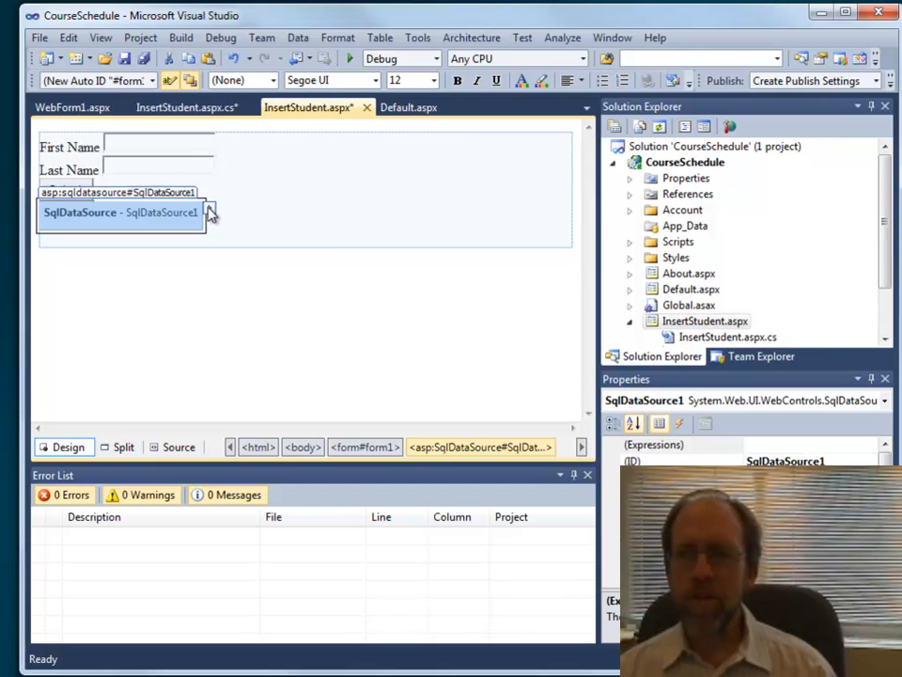
click(210, 212)
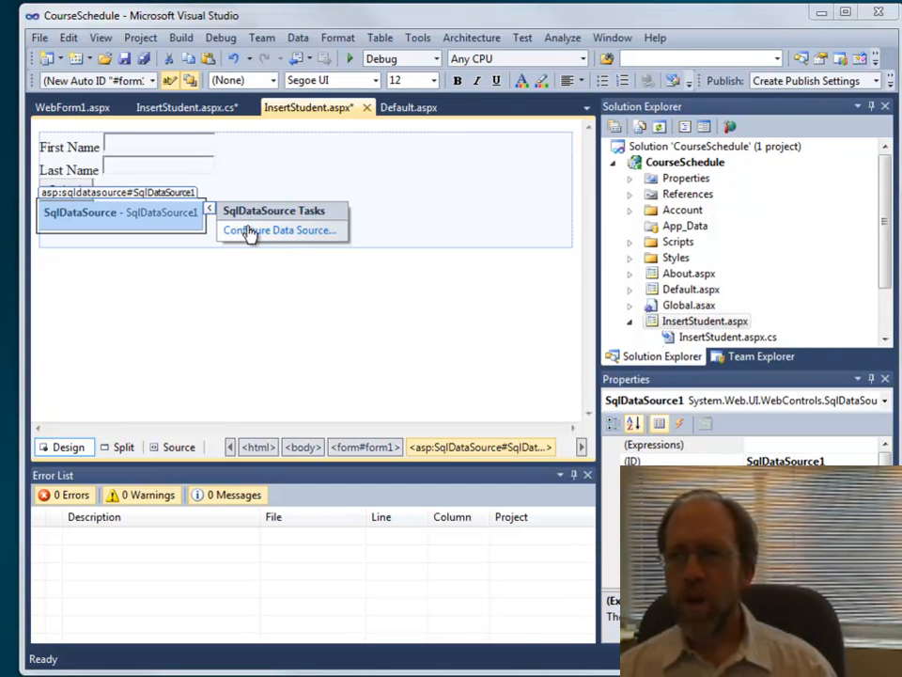
Configure SqlDataSource1 to use RegistrationDatabaseConnectionString and advance to the Select Statement step
click(279, 230)
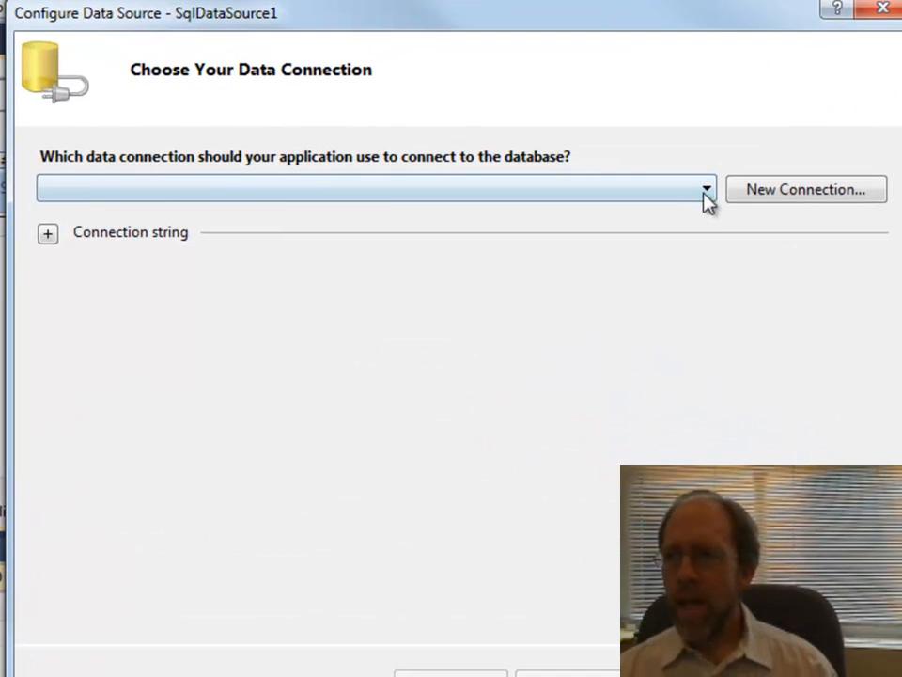
click(704, 188)
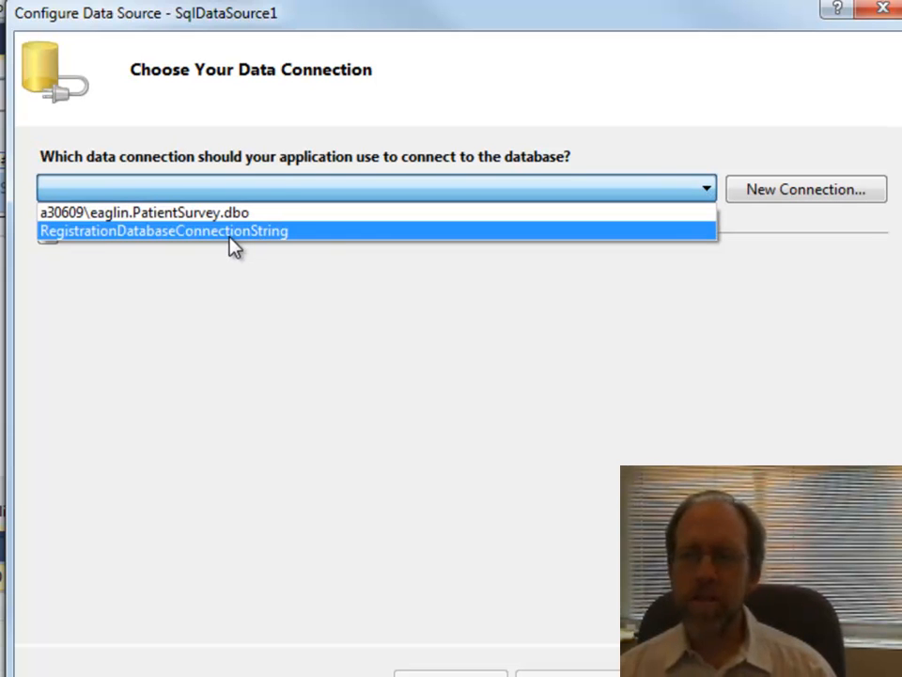
click(165, 231)
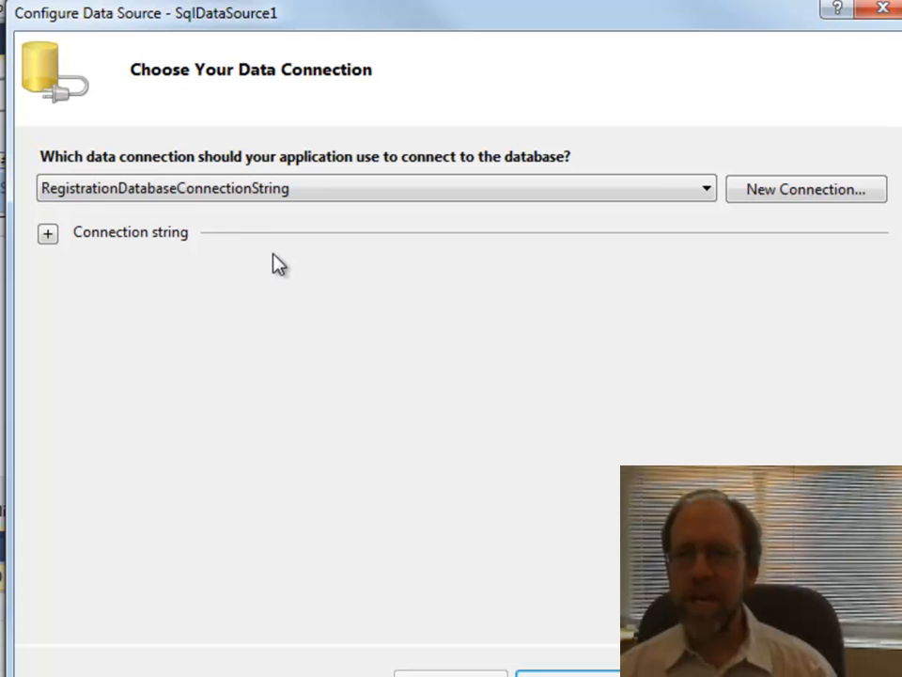
click(573, 673)
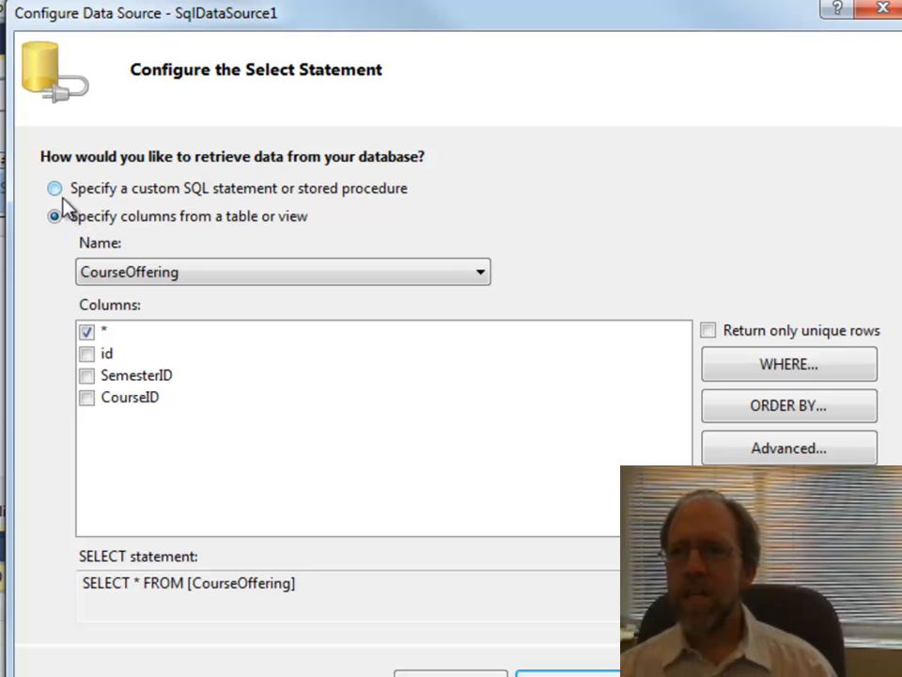
Choose 'Specify a custom SQL statement or stored procedure' and continue to Define Custom Statements
click(55, 188)
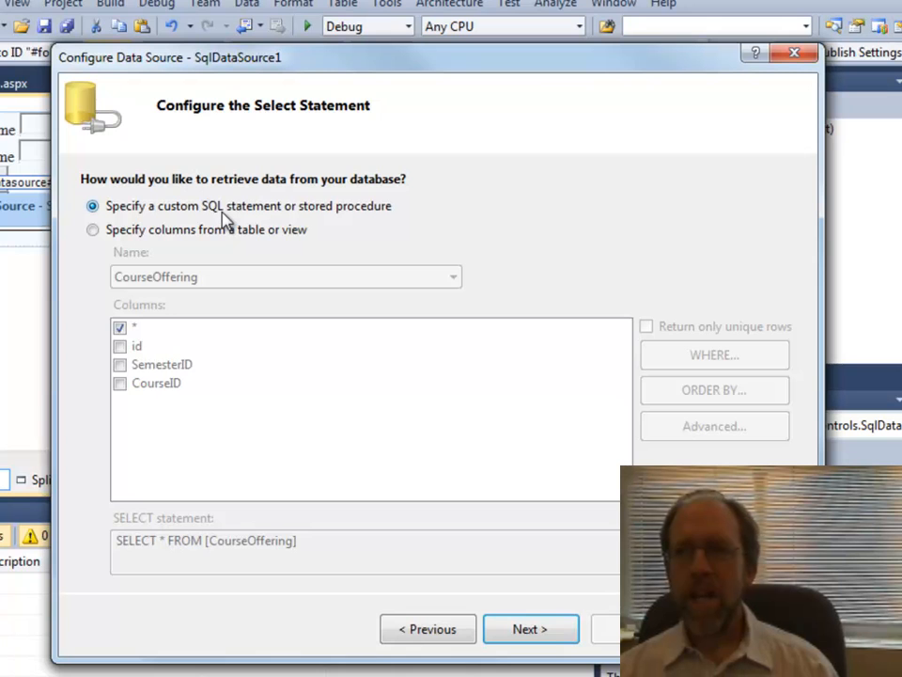
click(530, 629)
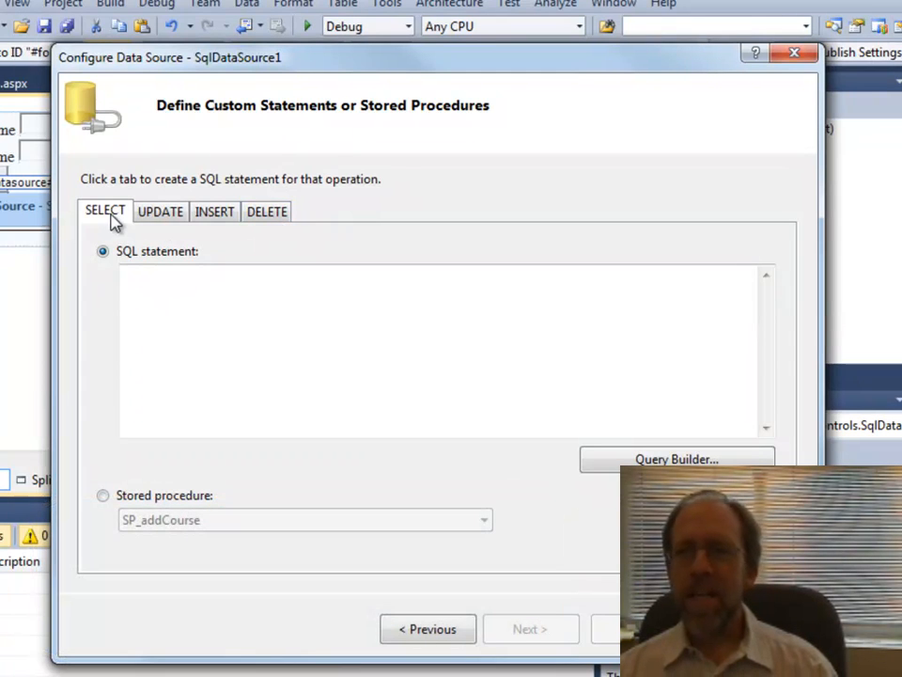
Browse the statement tabs, then set the SELECT operation to stored procedure SP_addStudent
click(159, 211)
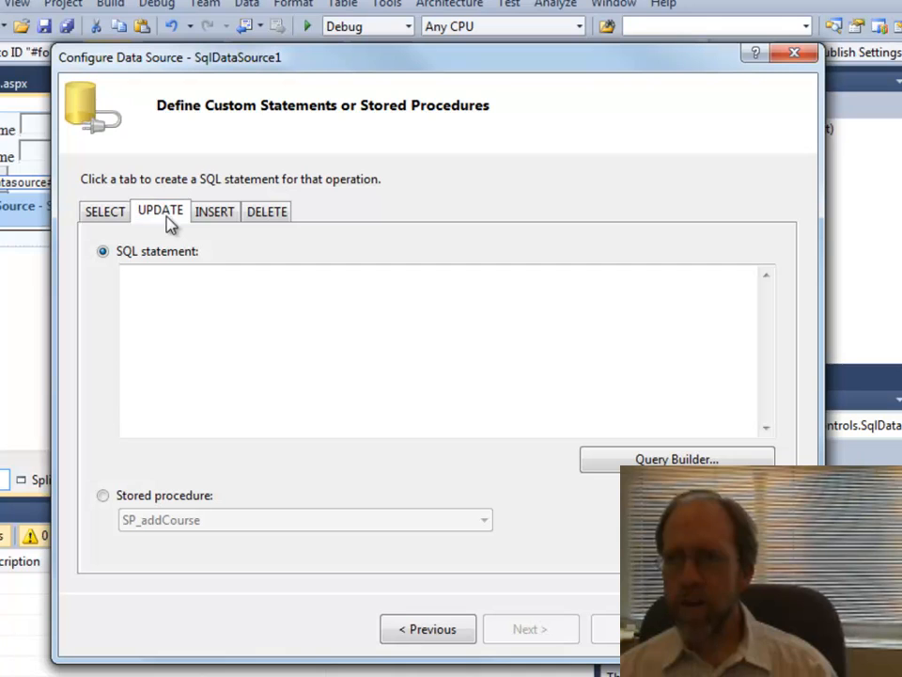
click(267, 211)
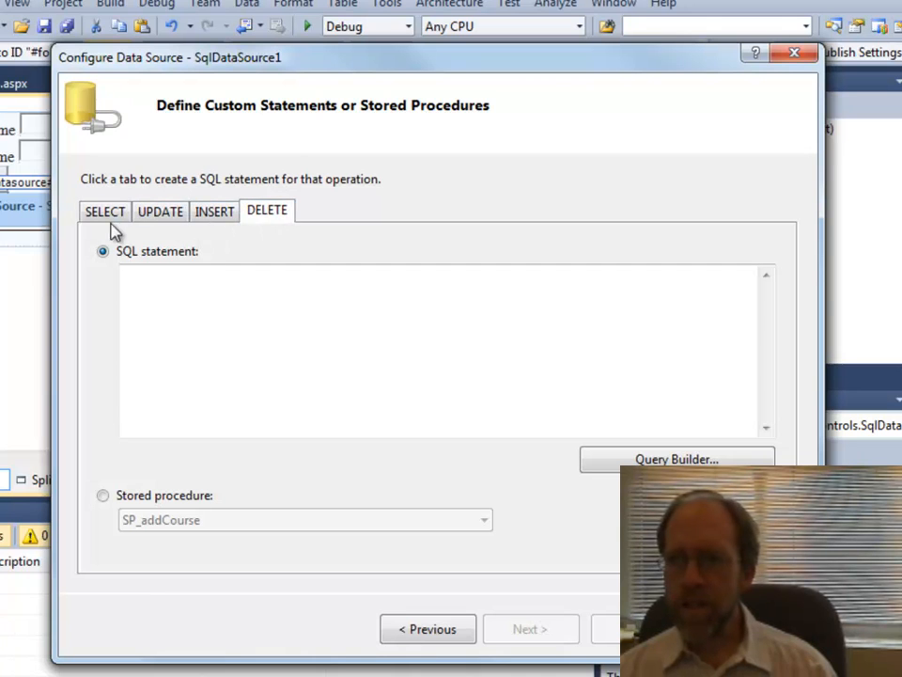
click(105, 211)
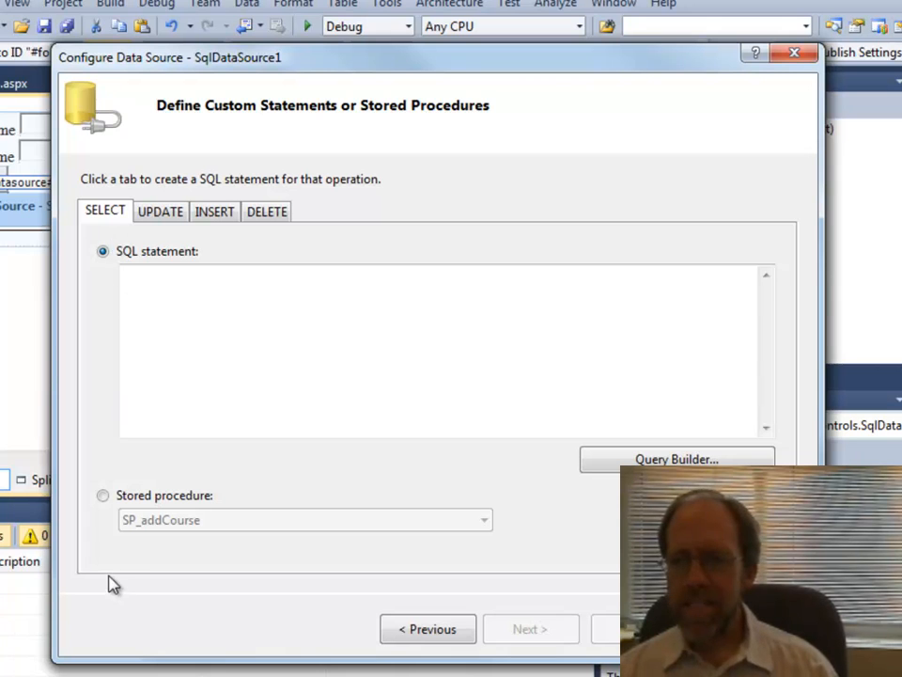
mouse_move(106, 301)
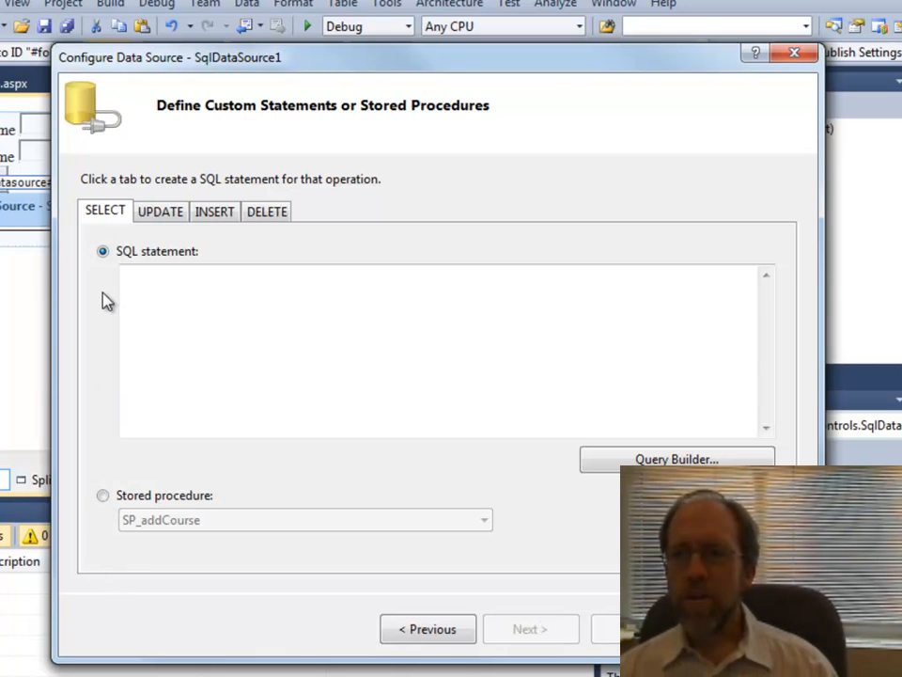
click(104, 496)
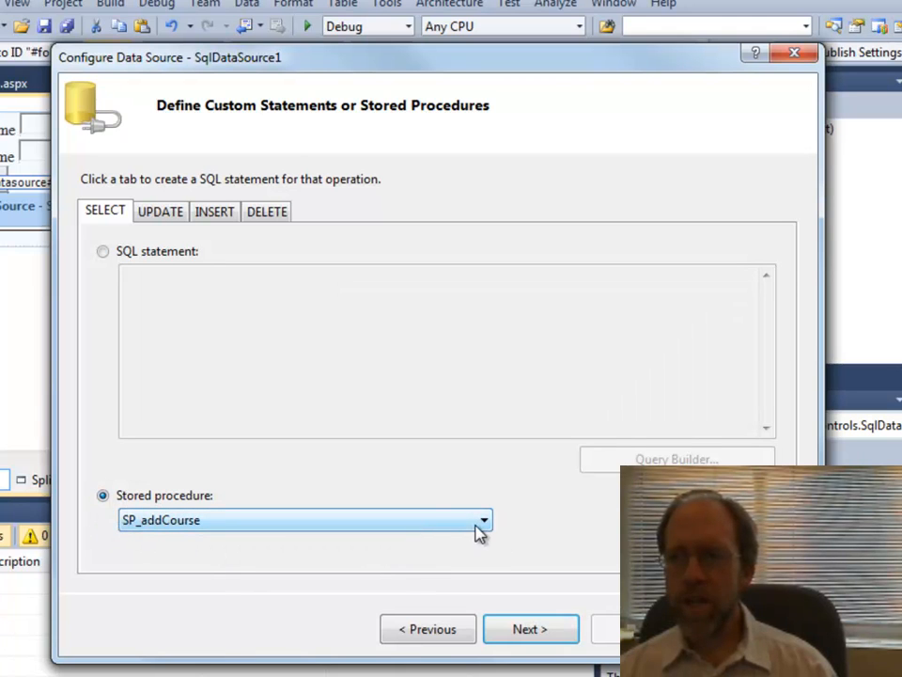
click(482, 520)
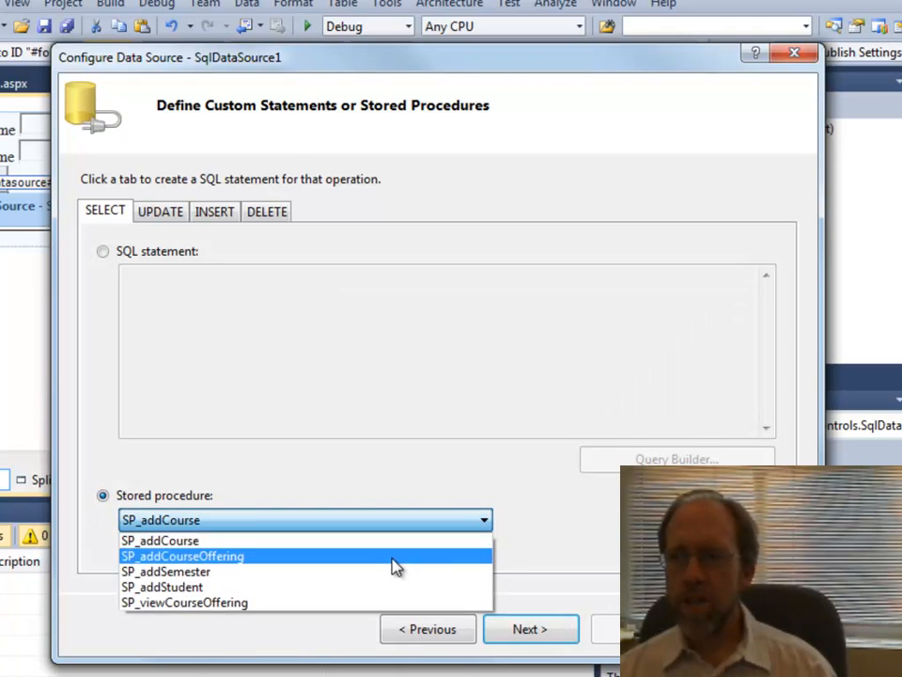
click(162, 587)
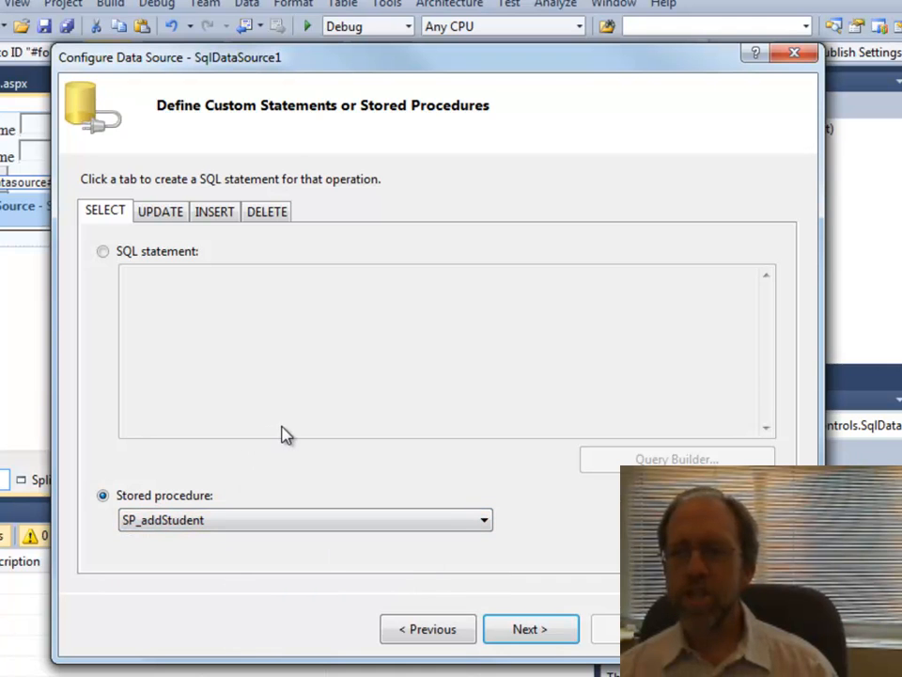
mouse_move(321, 211)
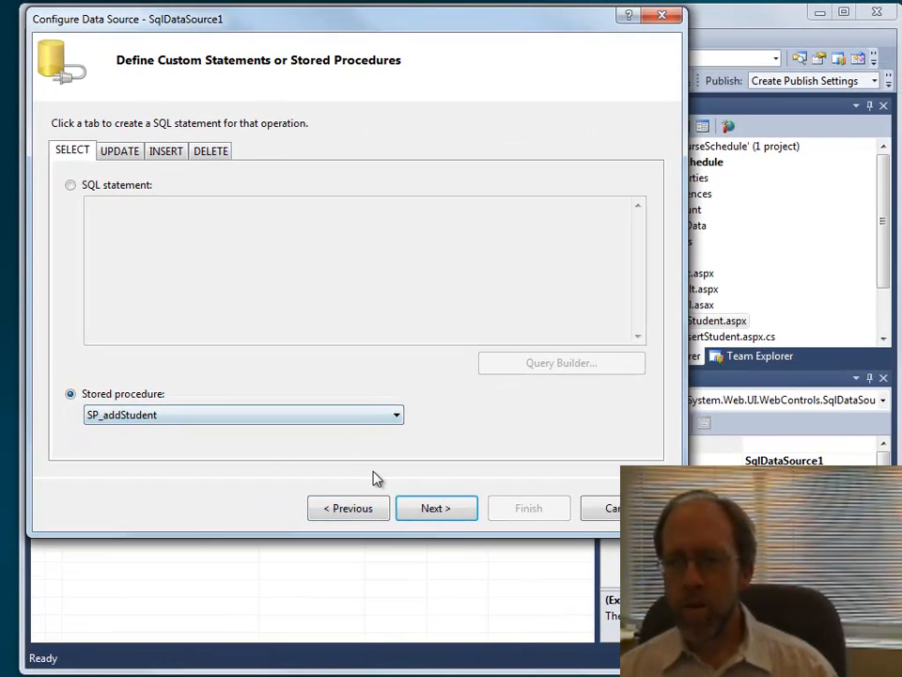
click(435, 507)
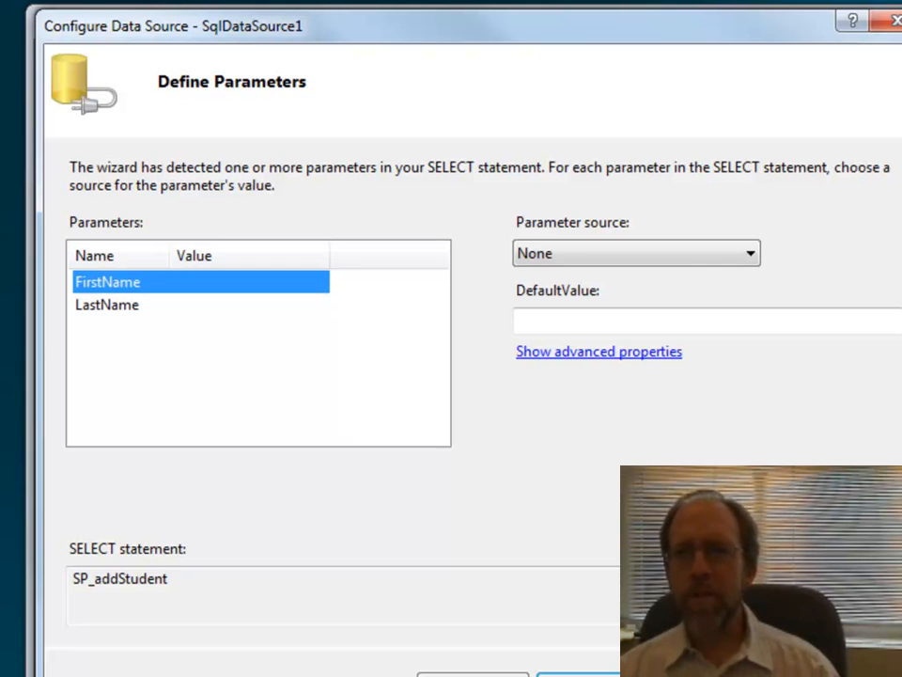
mouse_move(246, 302)
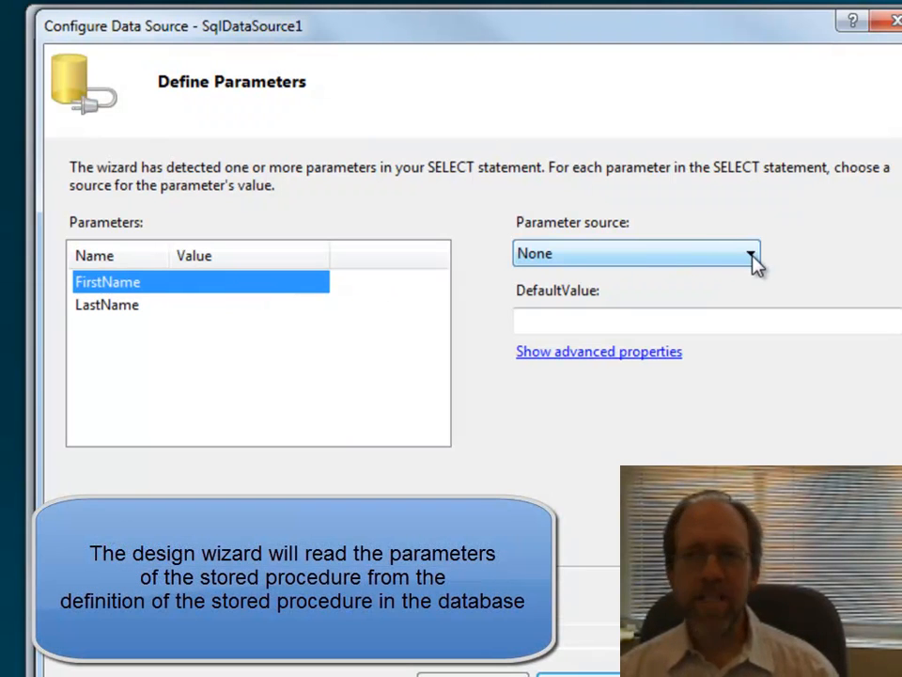
Bind FirstName to control tbFirst and LastName to control tbLast
click(748, 253)
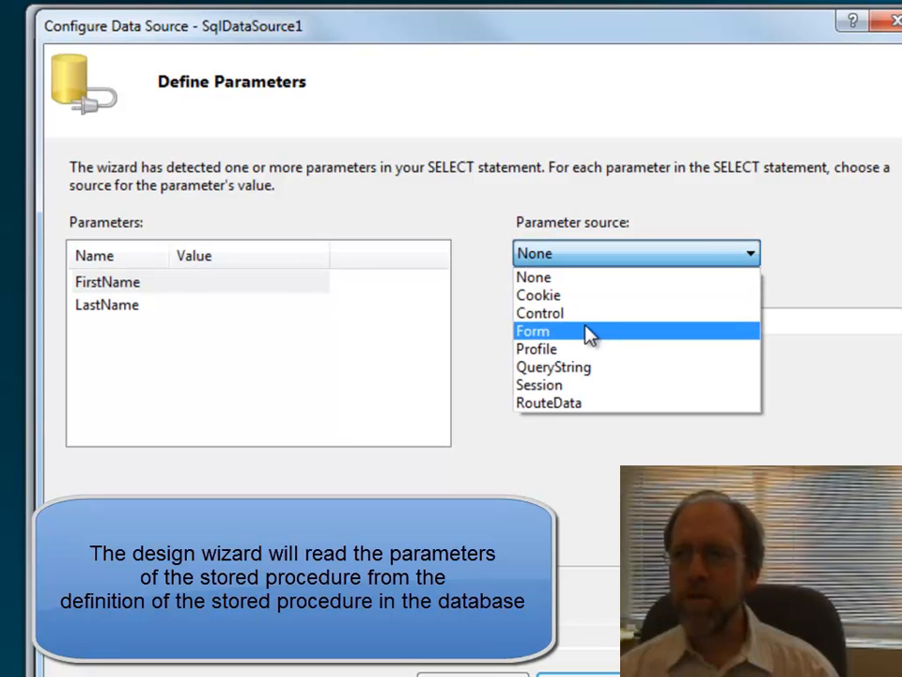
click(540, 313)
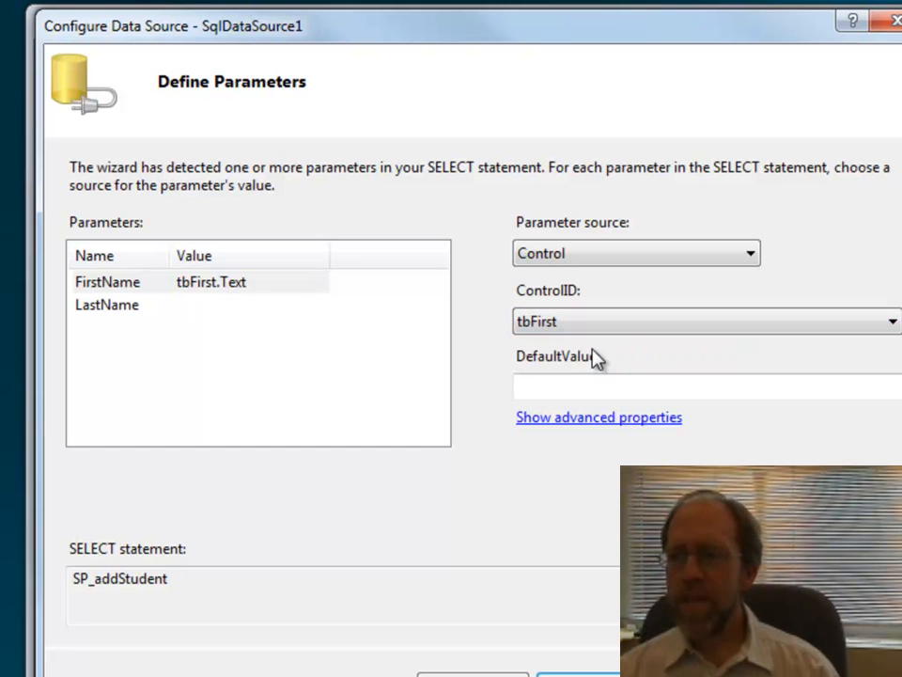
click(107, 305)
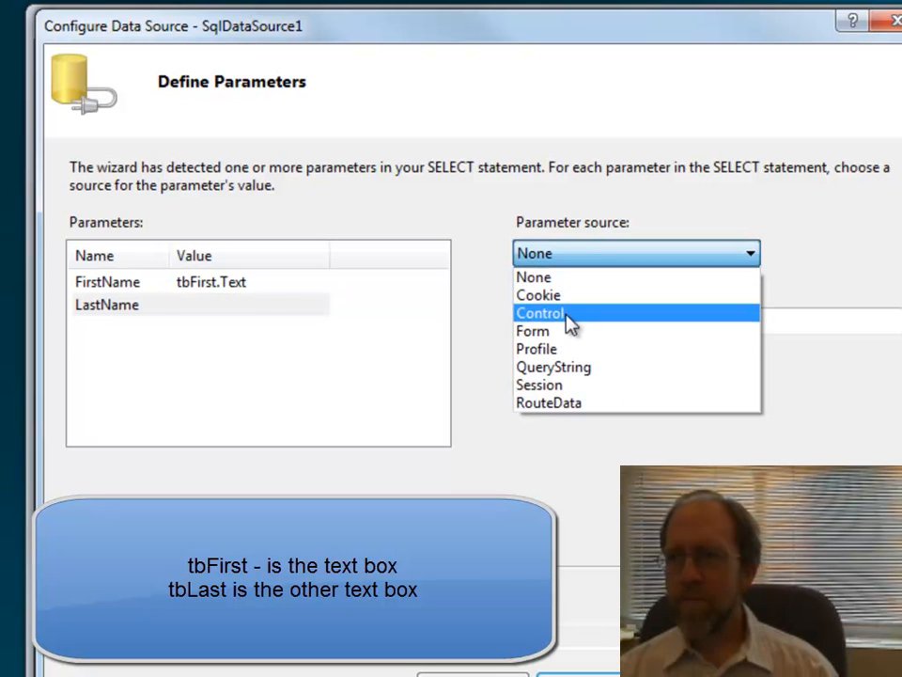
click(542, 313)
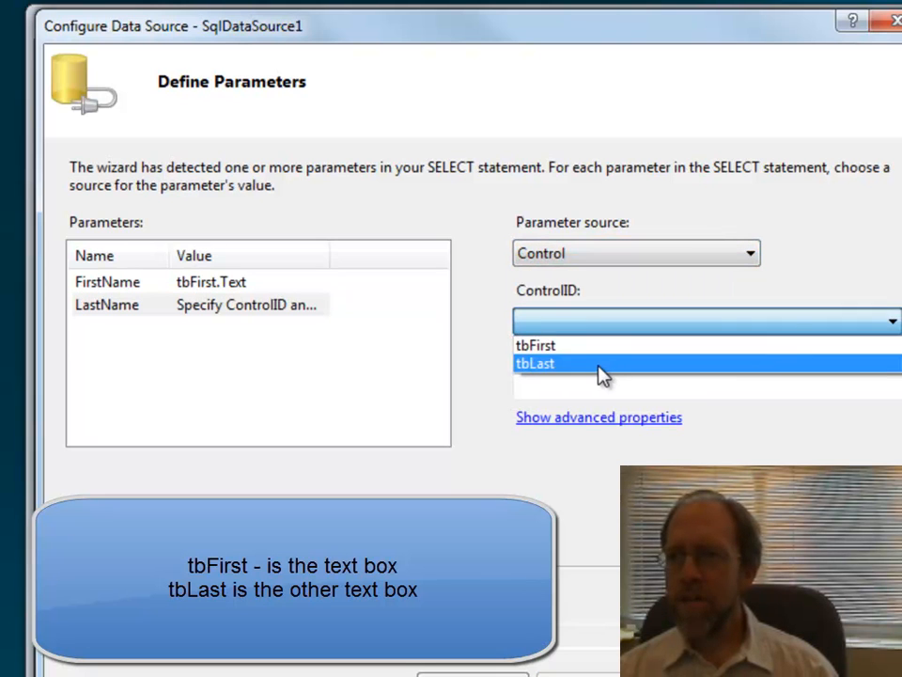
click(536, 363)
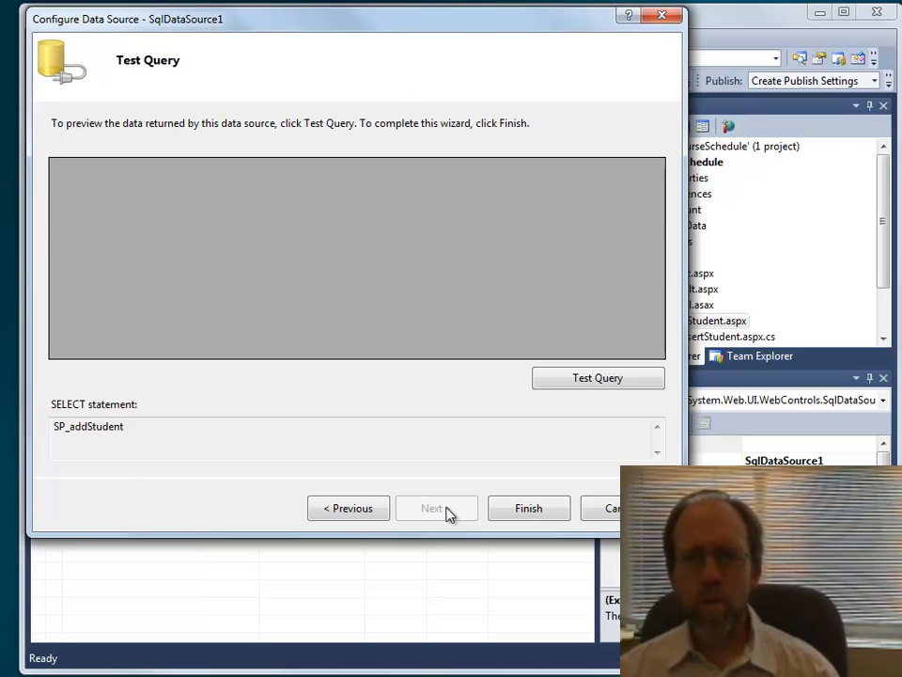
Test the SP_addStudent query, cancel the parameter values prompt, and finish the wizard
click(598, 377)
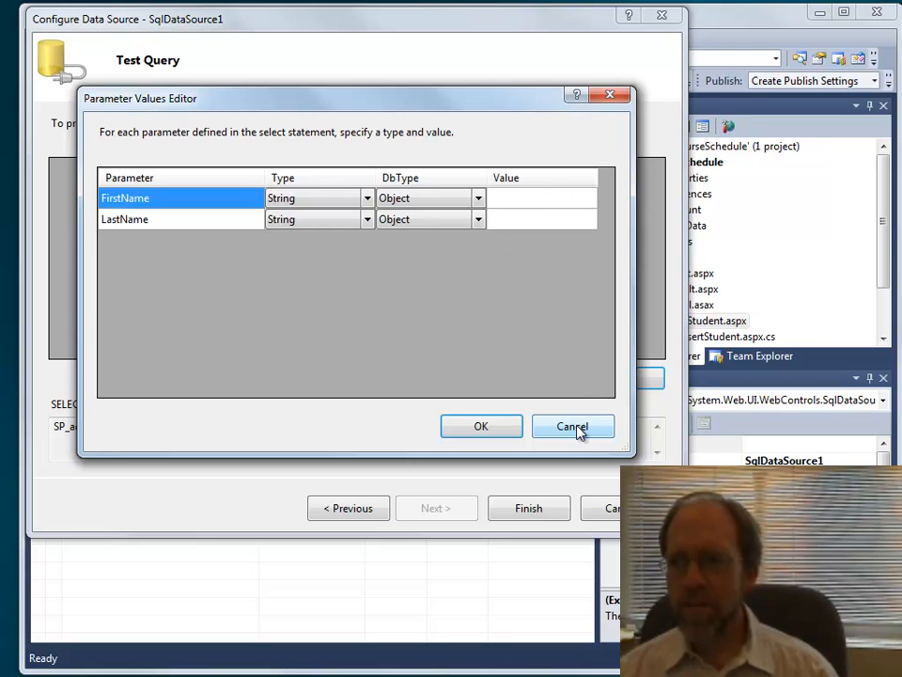
click(573, 426)
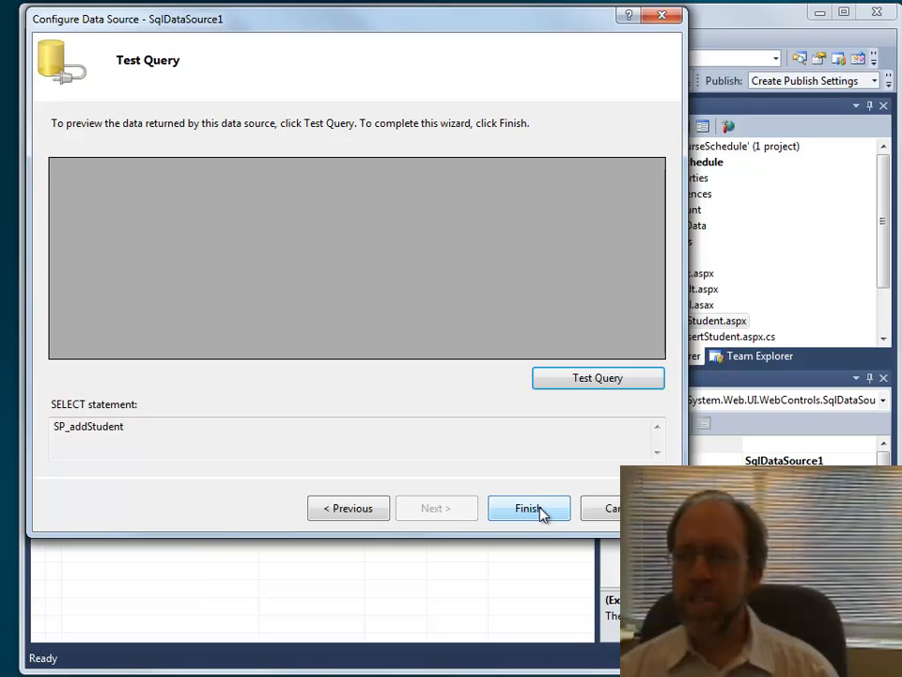
click(528, 508)
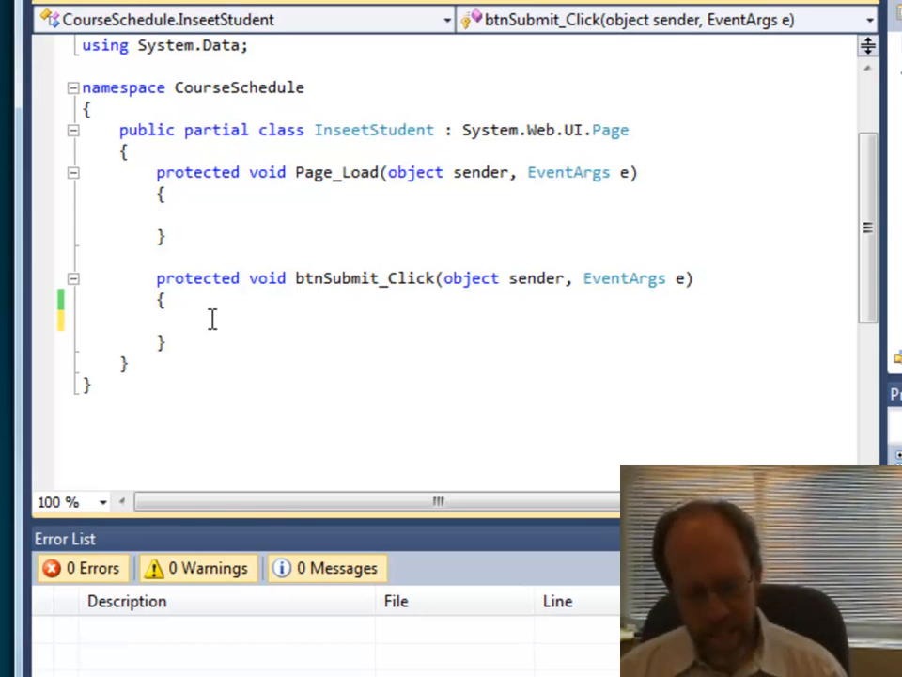
Add SqlDataSource1.Select(DataSourceSelectArguments.Empty); to btnSubmit_Click
text(SqlDataSource1.)
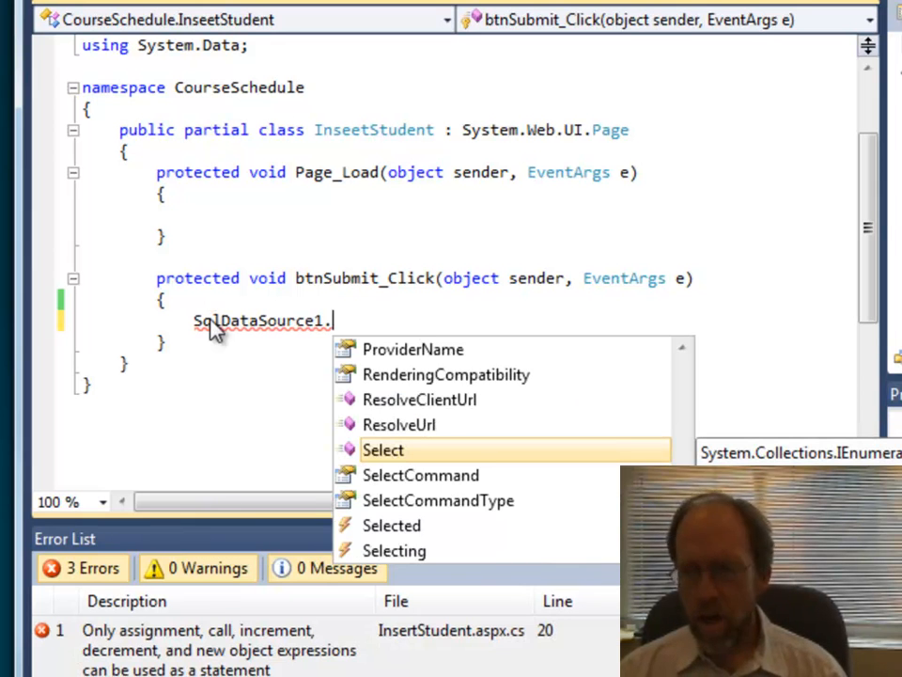
text(Select()
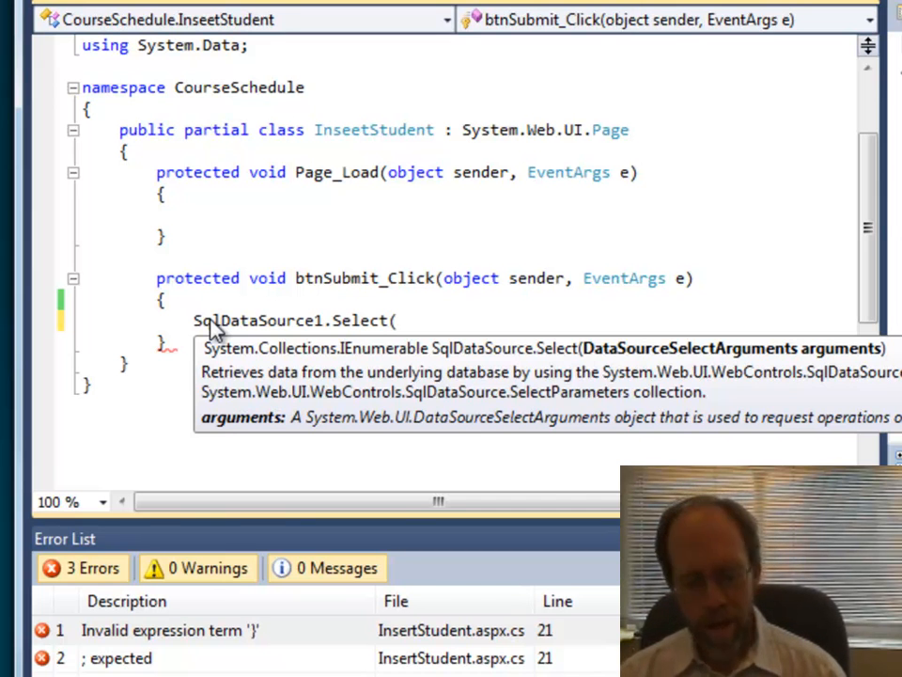
text(Da)
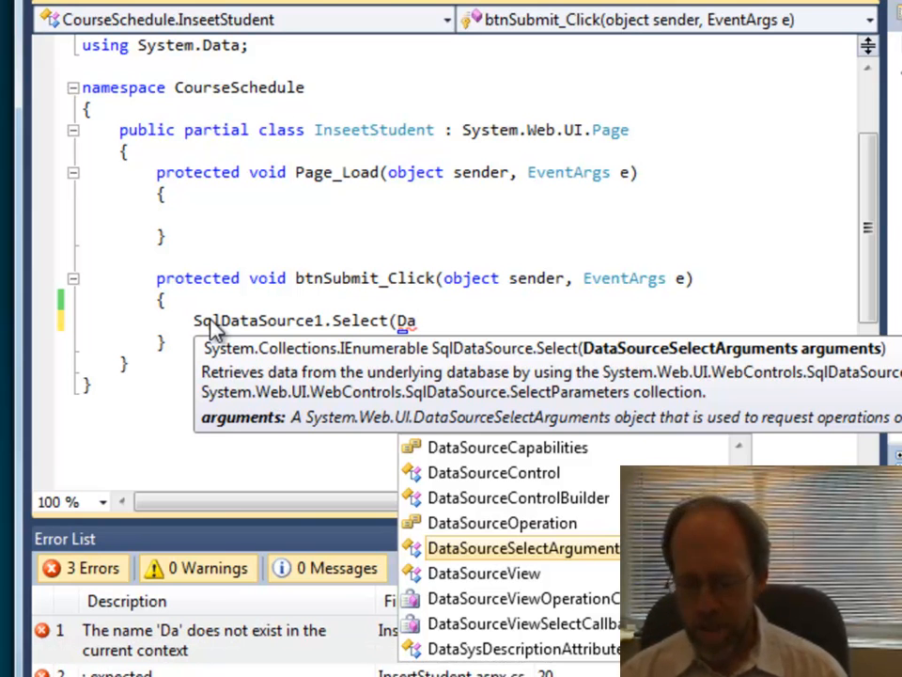
text(DataSourceSelectArguments.Empty)
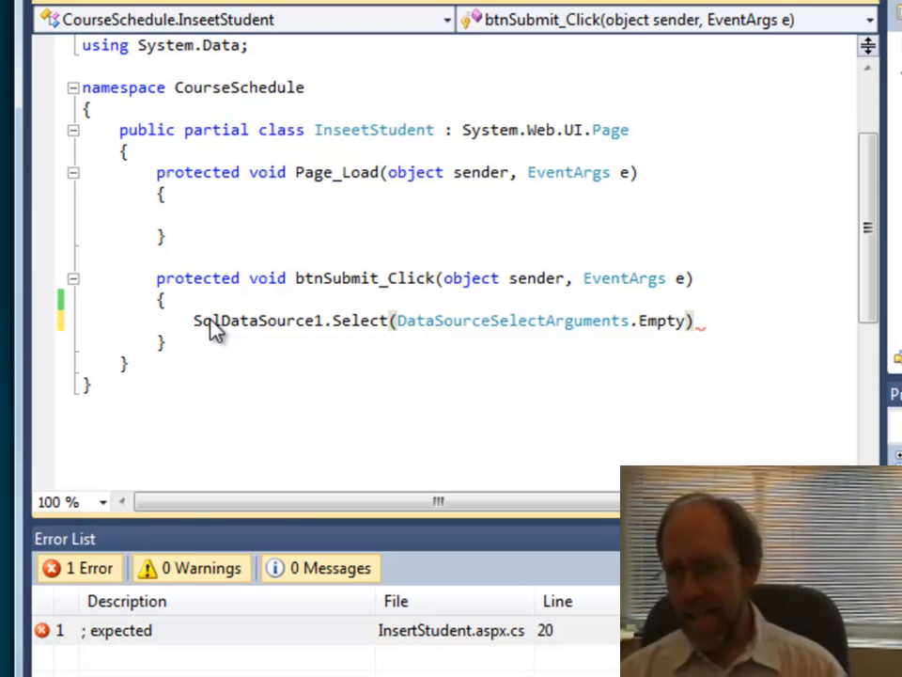
text(;)
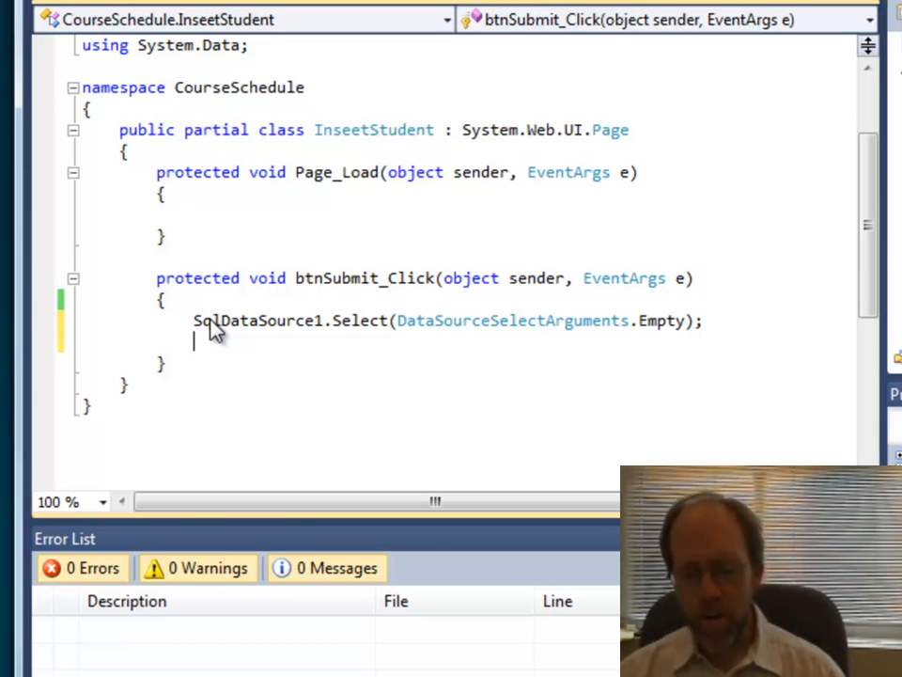
Add code setting tbFirst.Text and tbLast.Text to string.Empty below the Select call
text(tb)
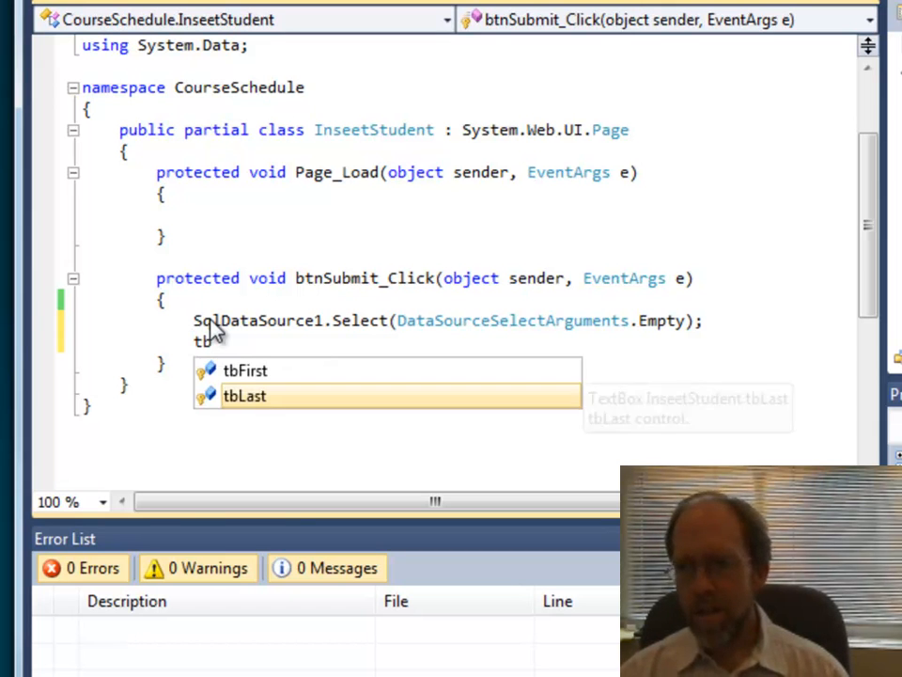
text(First.Tex)
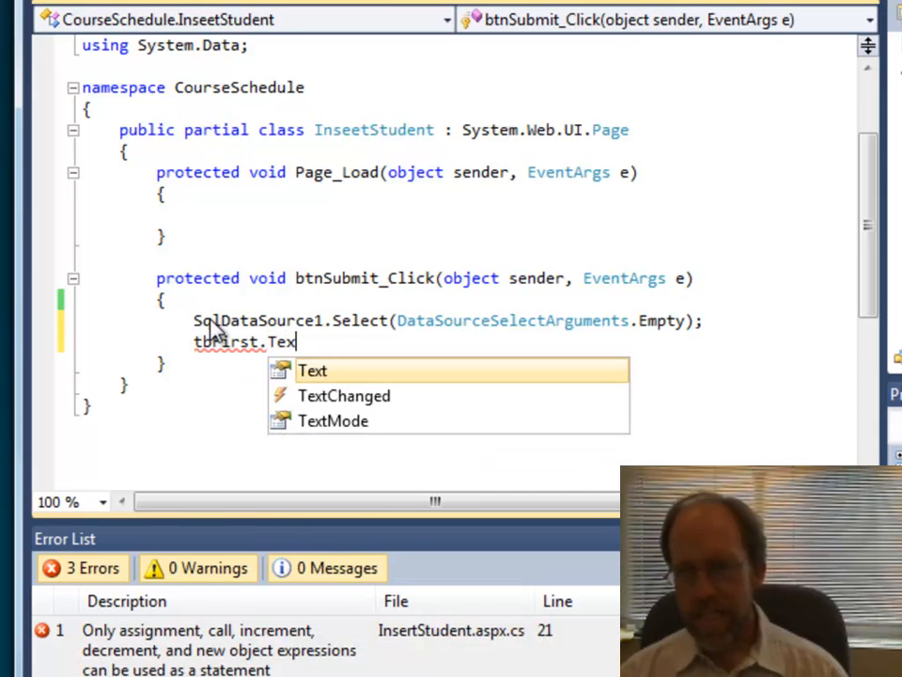
text(= string.Emtpy;)
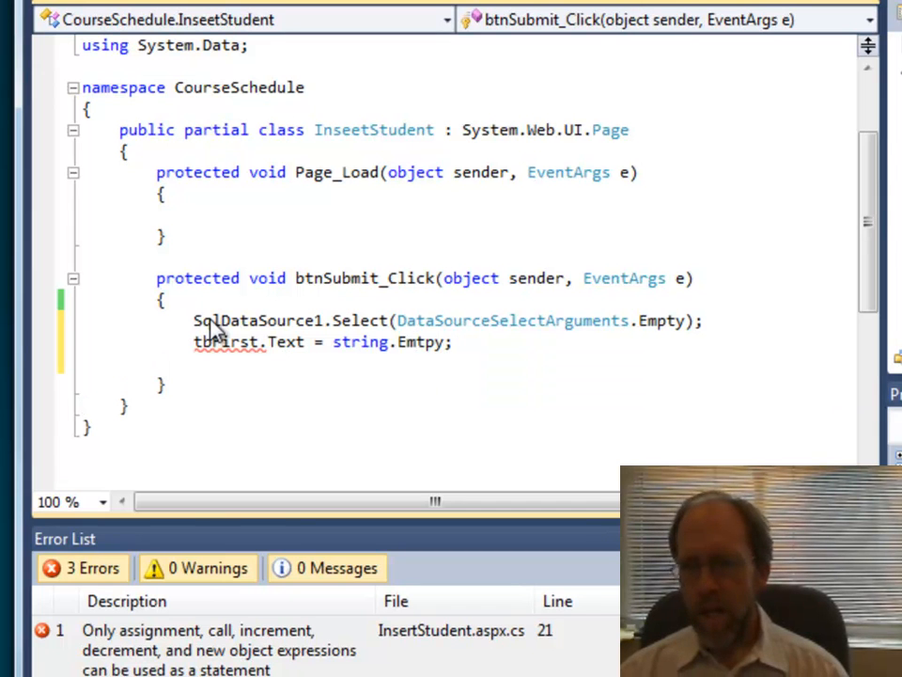
text(tbLast)
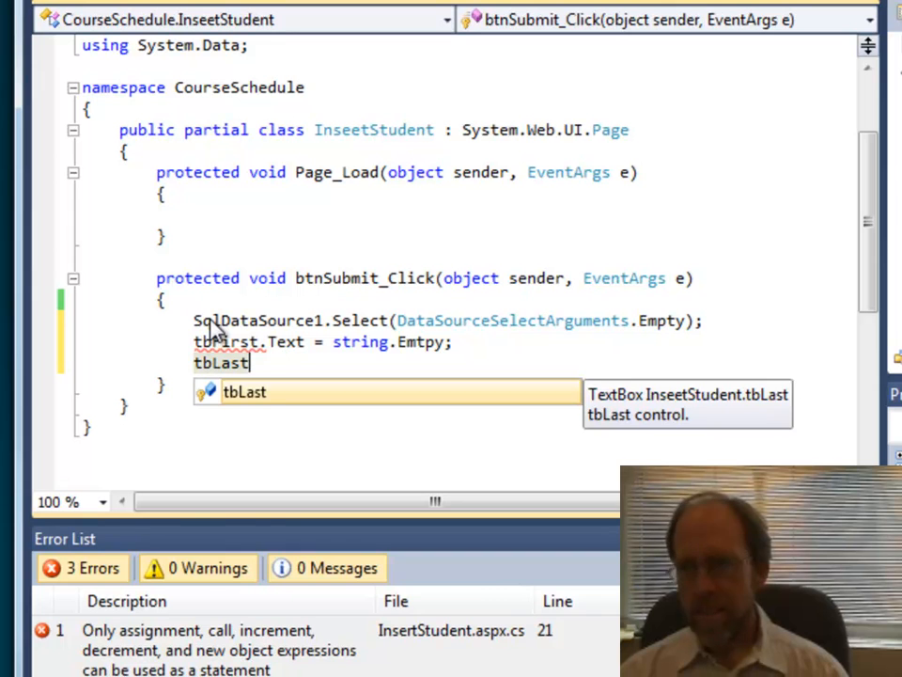
text(.Text = sti)
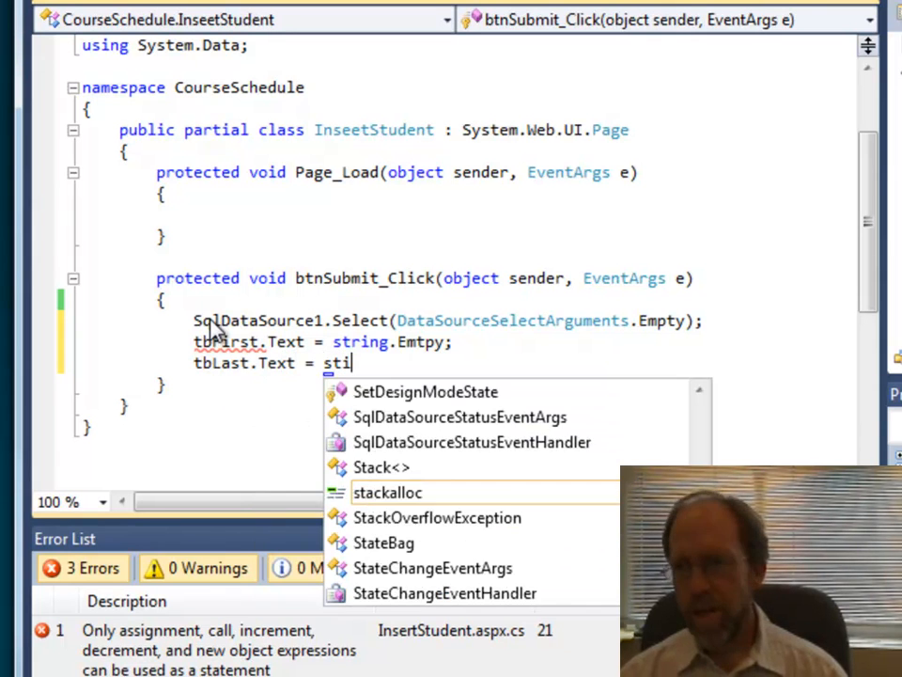
text(r)
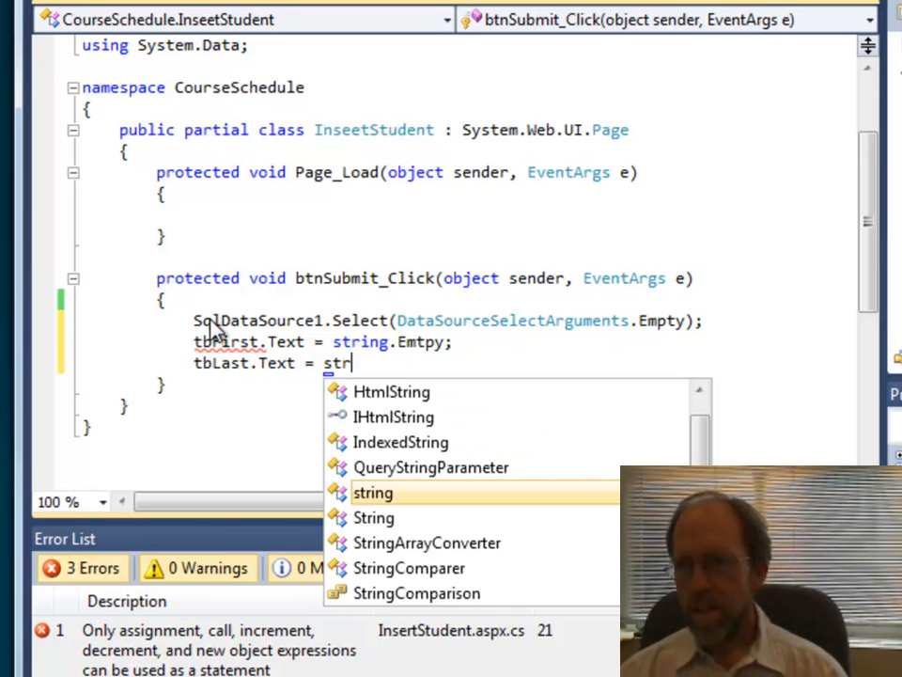
text(ing.Empty)
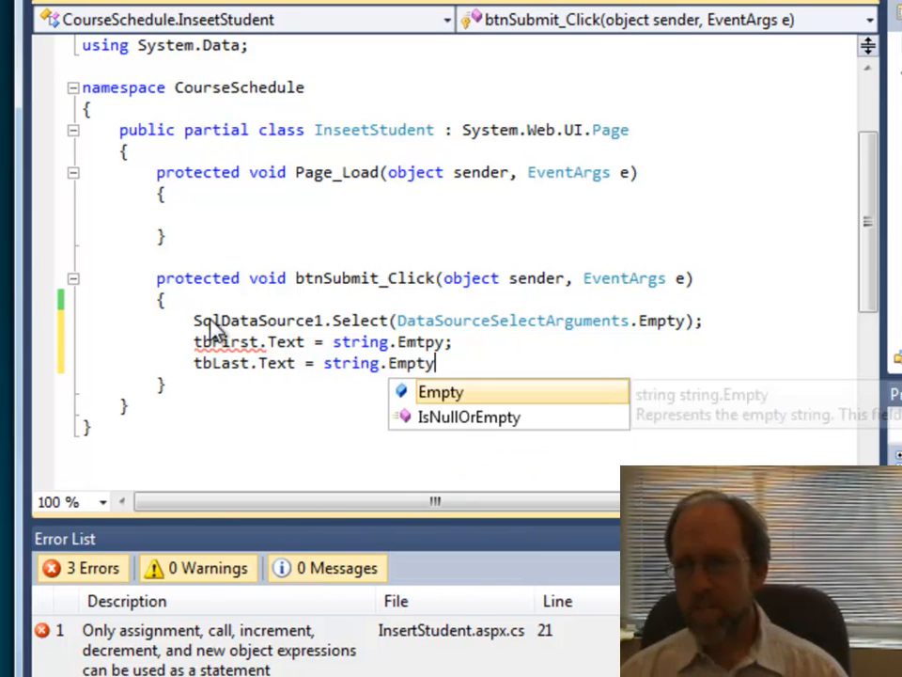
text(;)
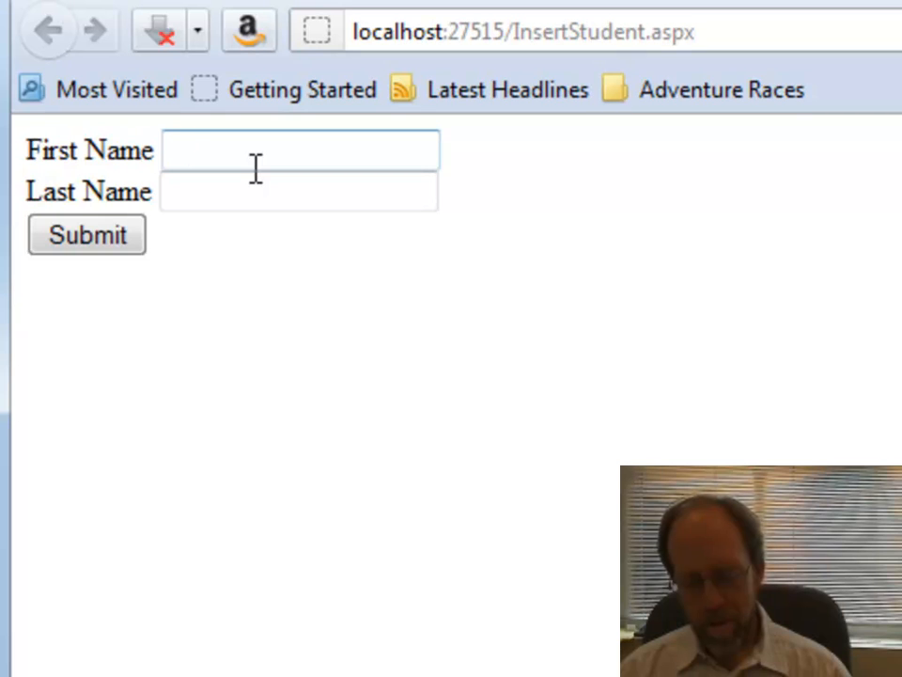
Enter 'Quick' as first name and 'Draw' as last name
text(Quick)
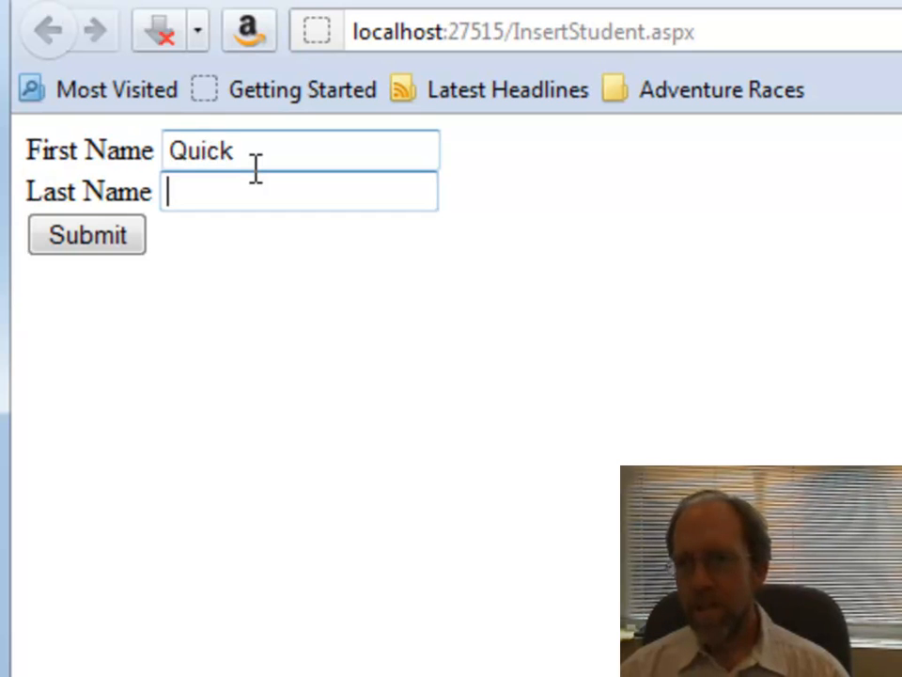
text(Draw)
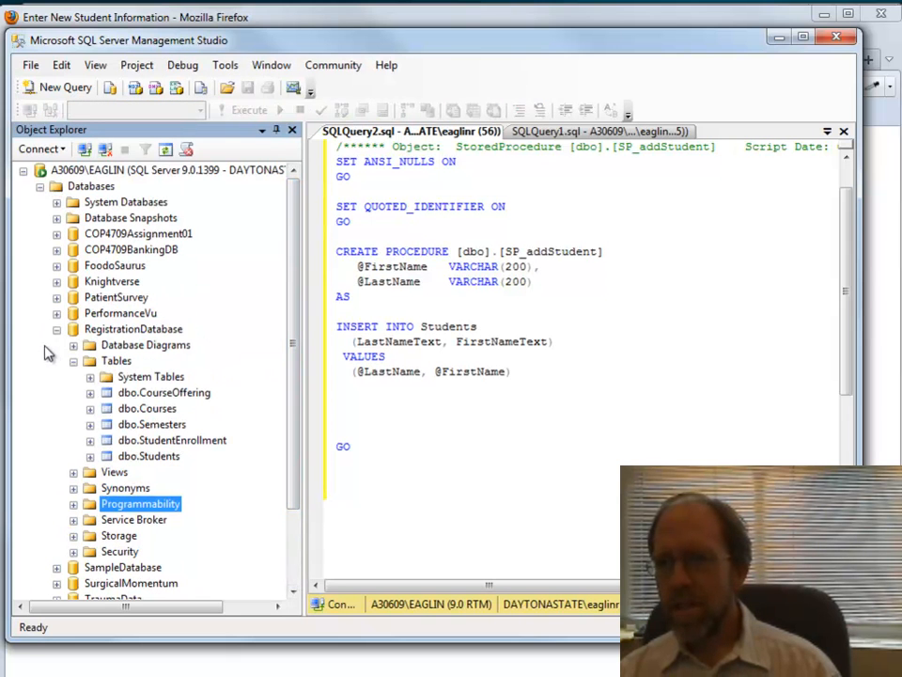
mouse_move(139, 456)
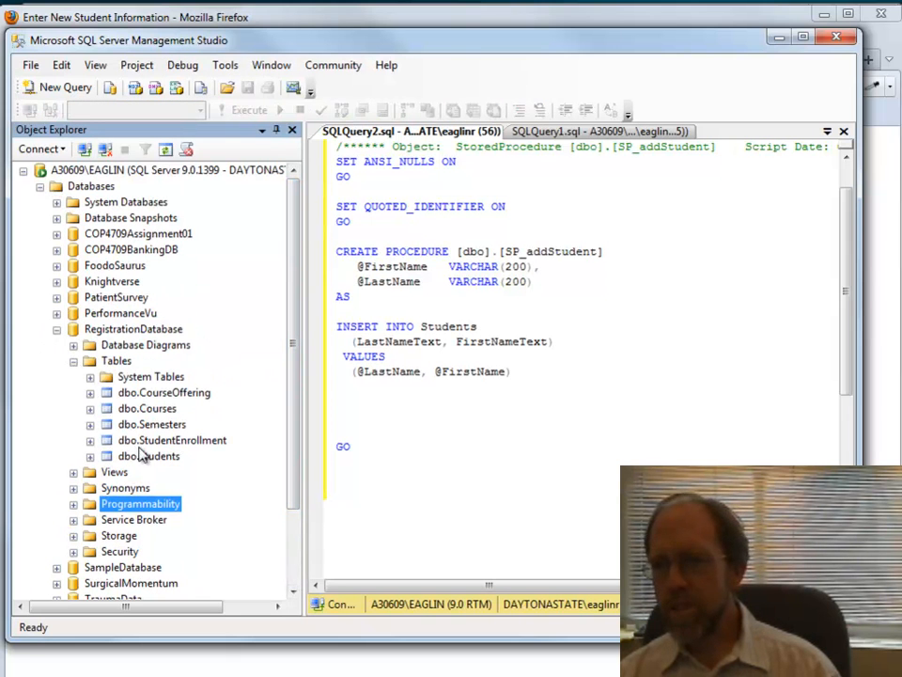
Select the top 1000 rows of dbo.Students from Object Explorer
right_click(149, 456)
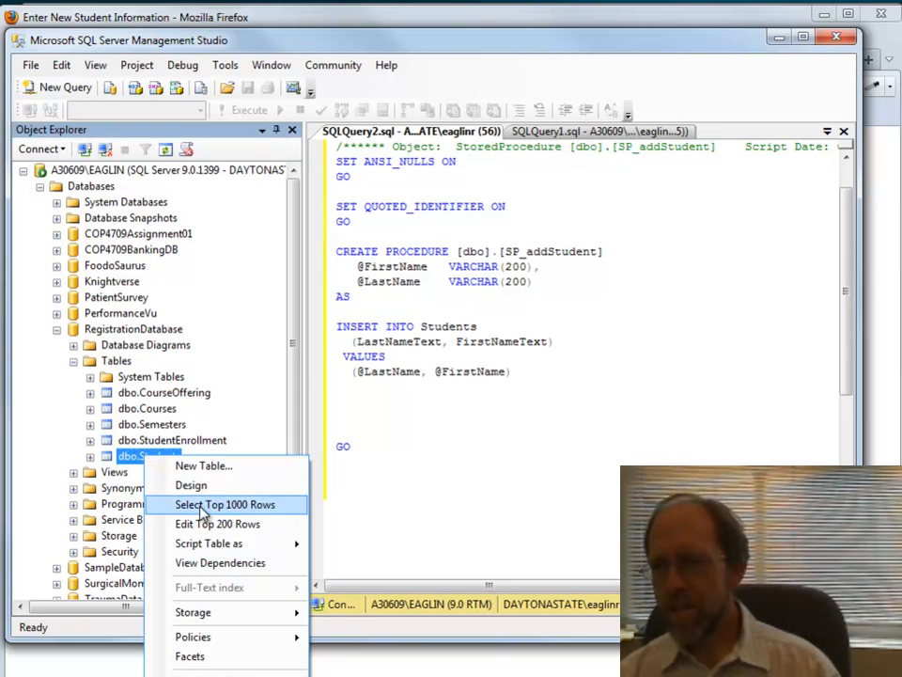
click(226, 505)
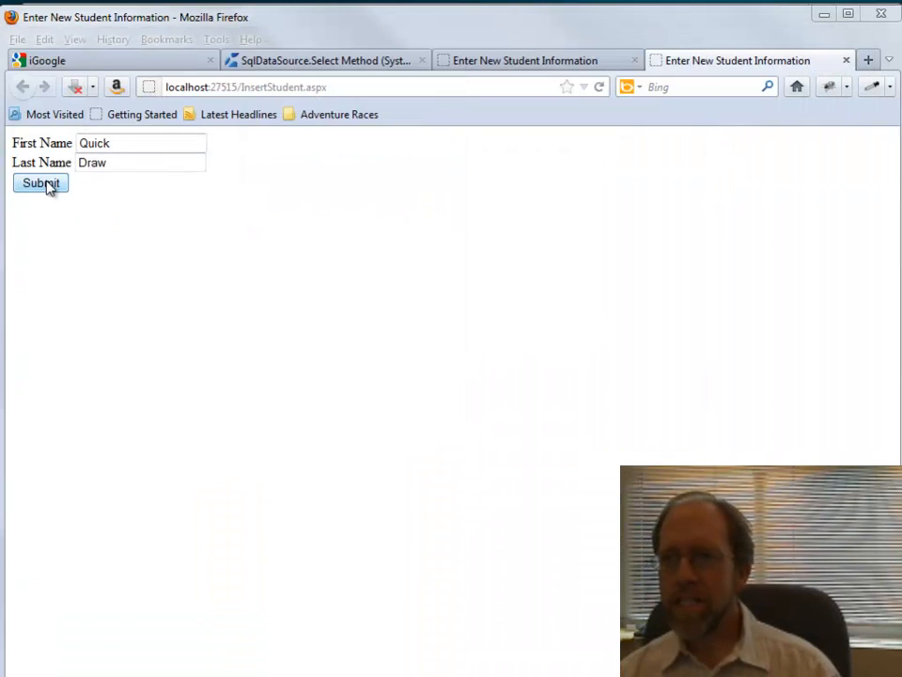
Submit the Quick Draw student on the InsertStudent page
click(40, 182)
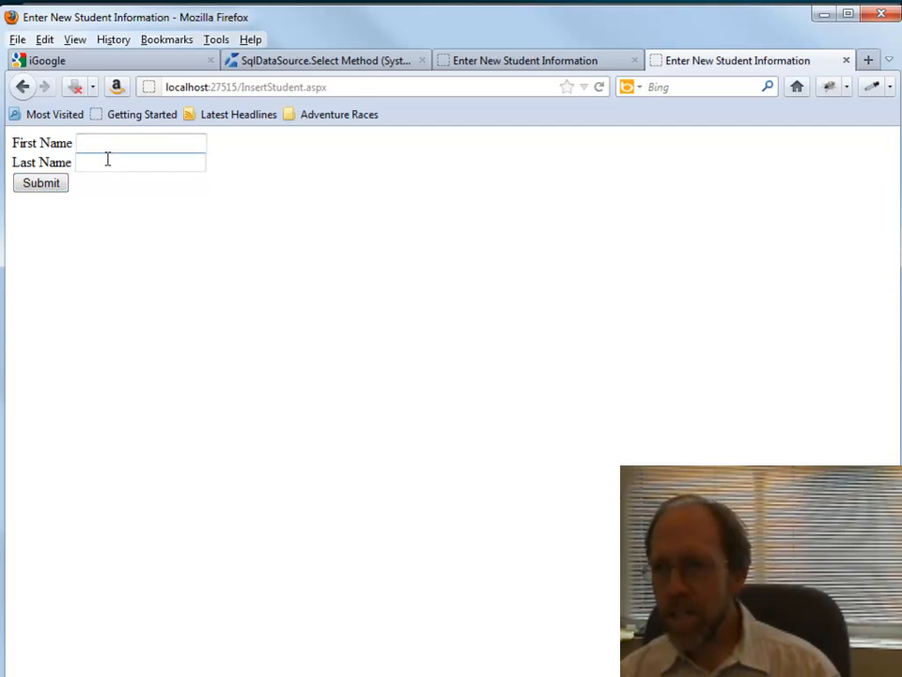